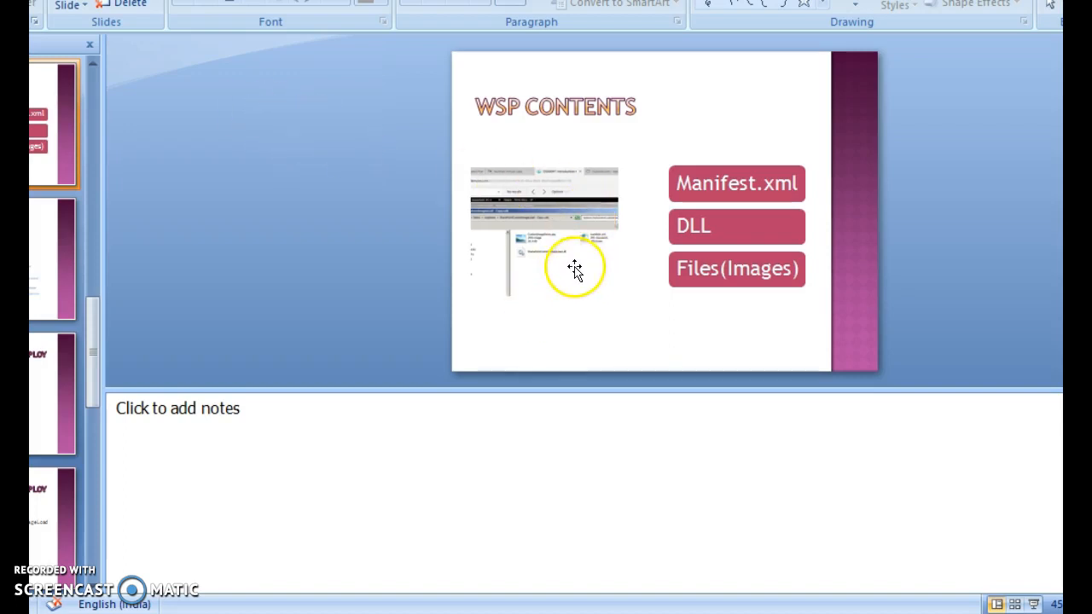
pyautogui.moveTo(836, 253)
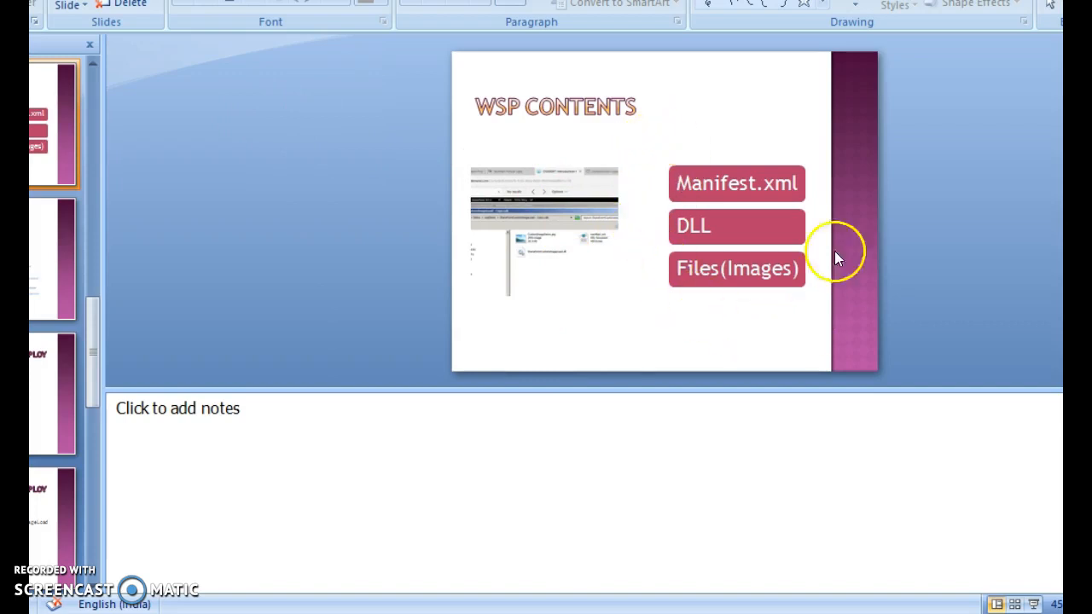
pyautogui.moveTo(798, 290)
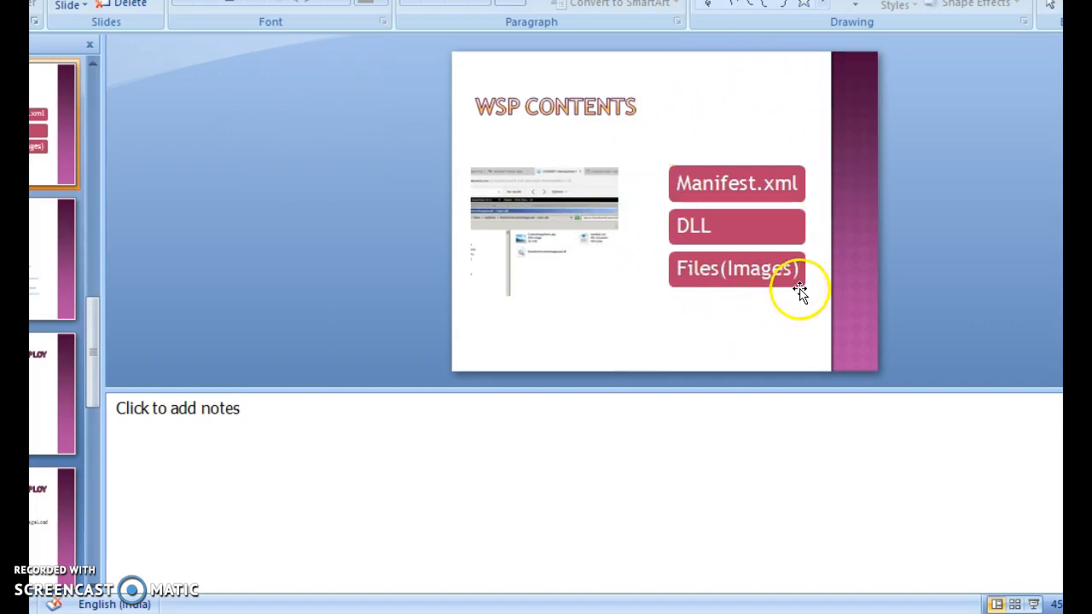
pyautogui.moveTo(784, 162)
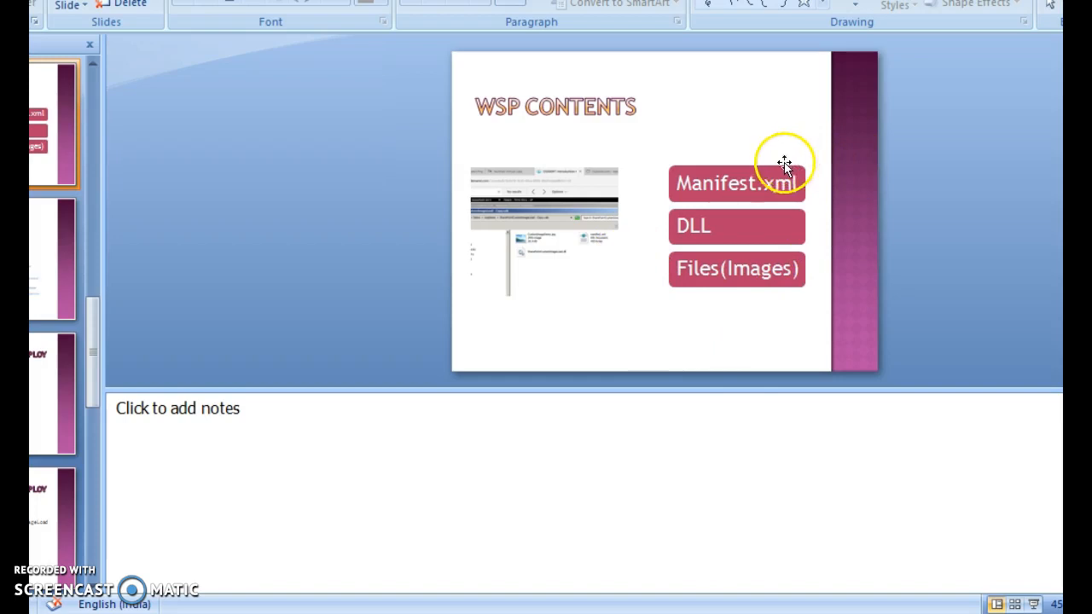
pyautogui.moveTo(691, 226)
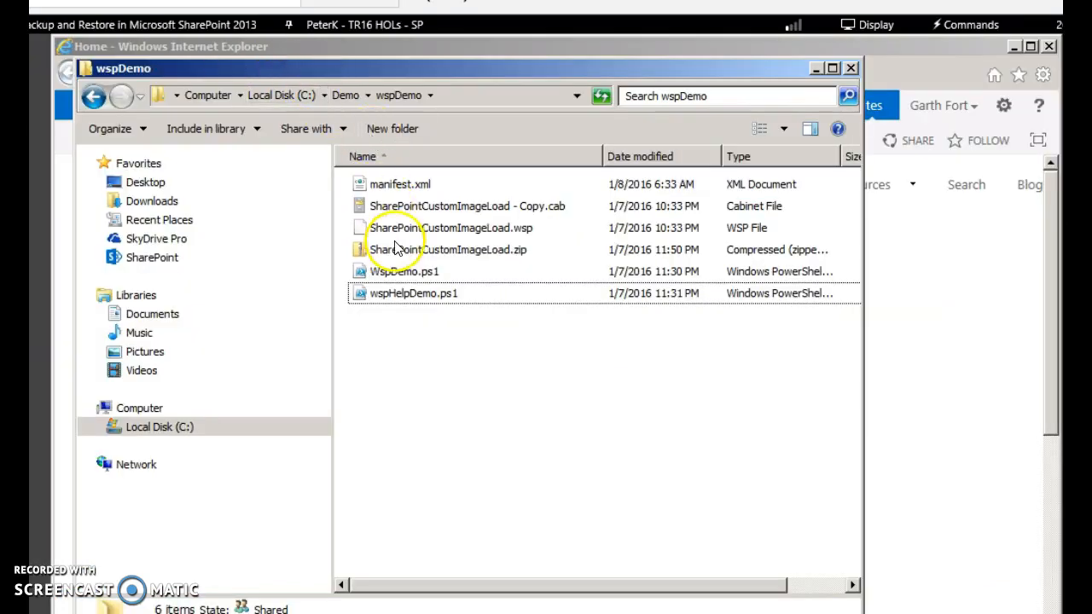
# Copy the .wsp package in wspDemo and rename the copy's extension to .cab
pyautogui.click(450, 229)
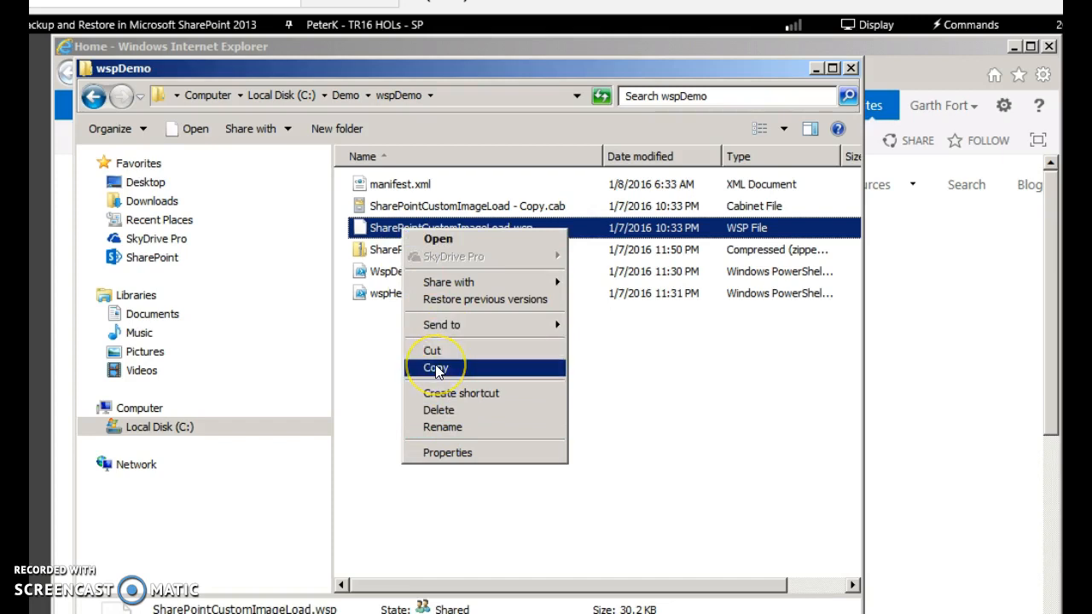
pyautogui.click(437, 367)
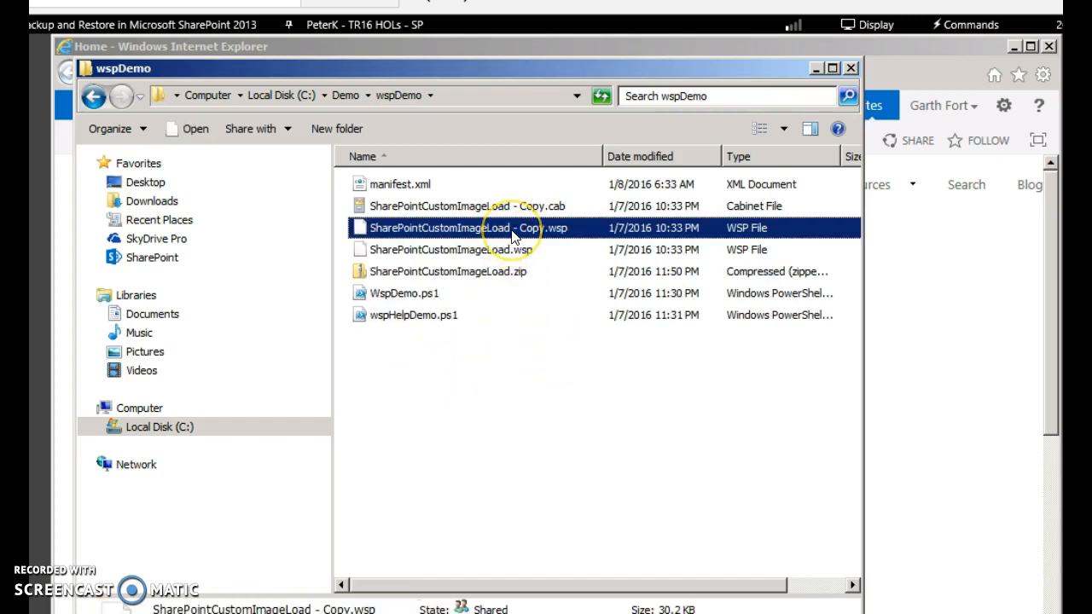
pyautogui.rightClick(464, 229)
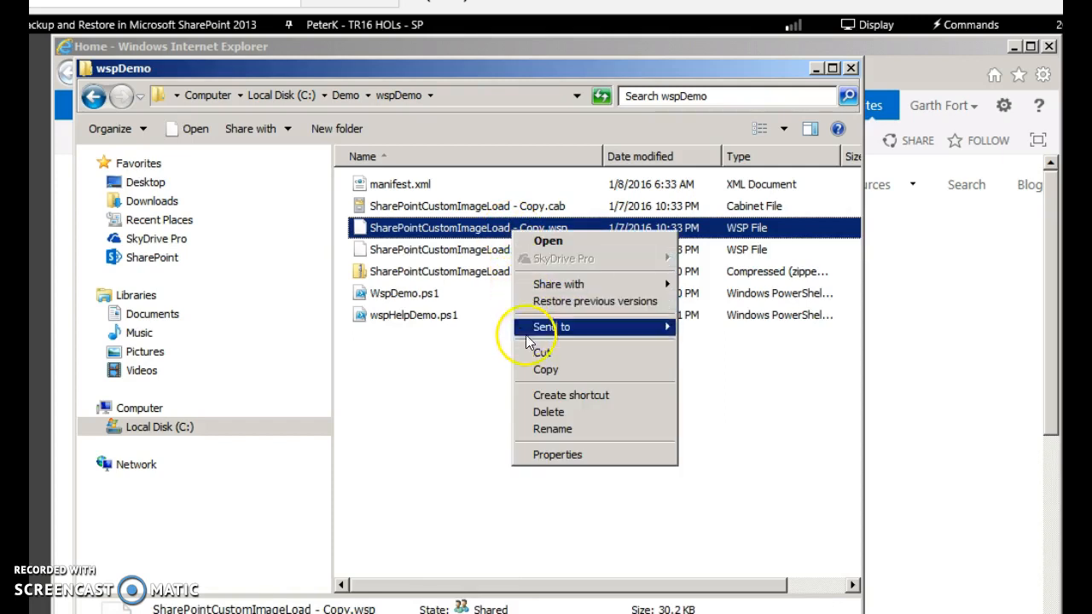
pyautogui.click(553, 430)
pyautogui.write('cab')
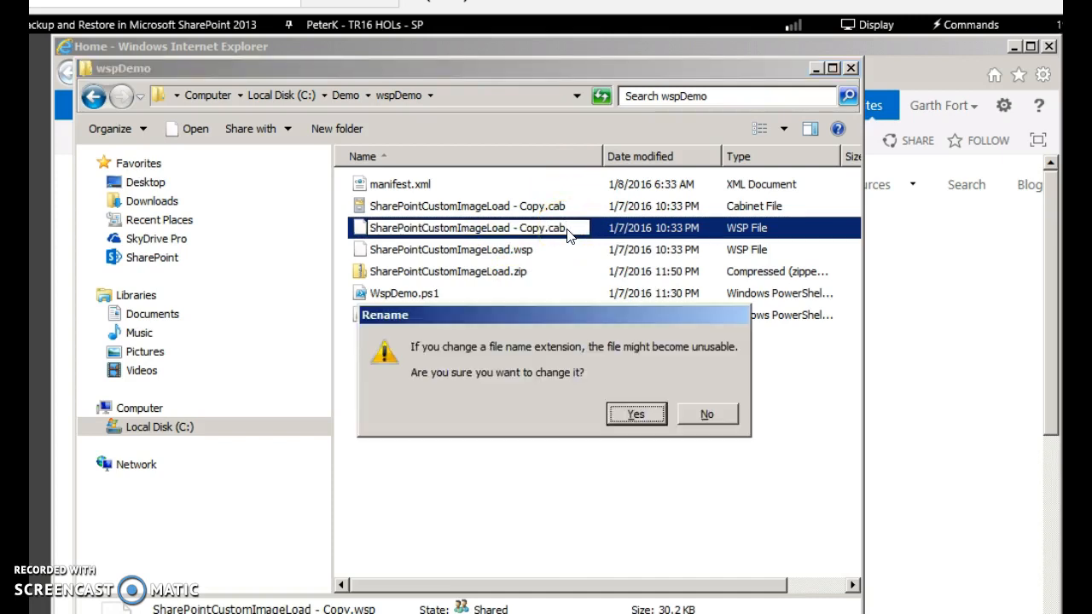
pyautogui.click(636, 415)
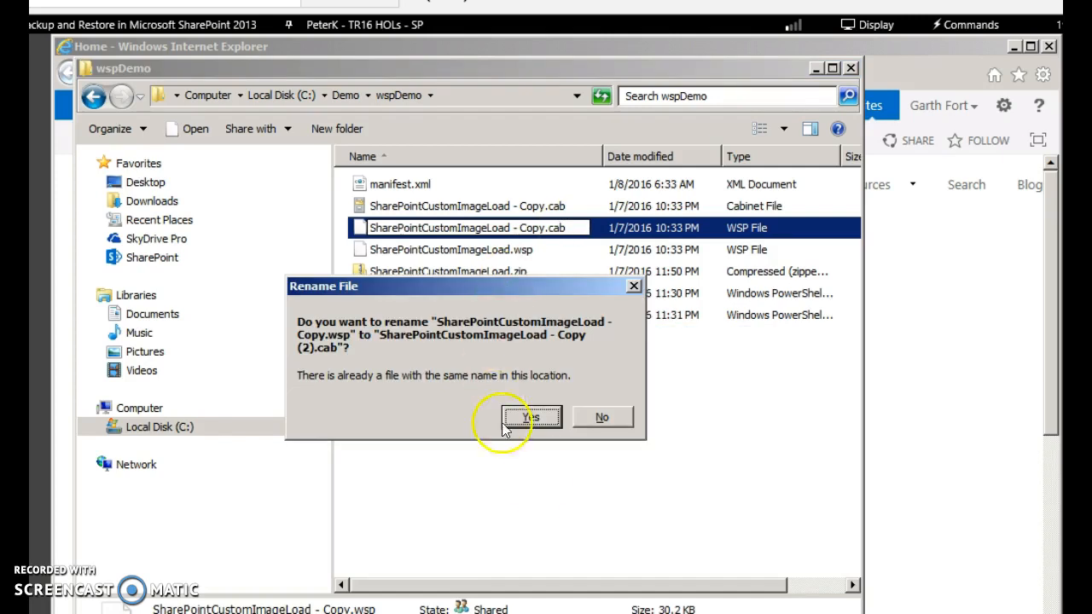
pyautogui.click(533, 416)
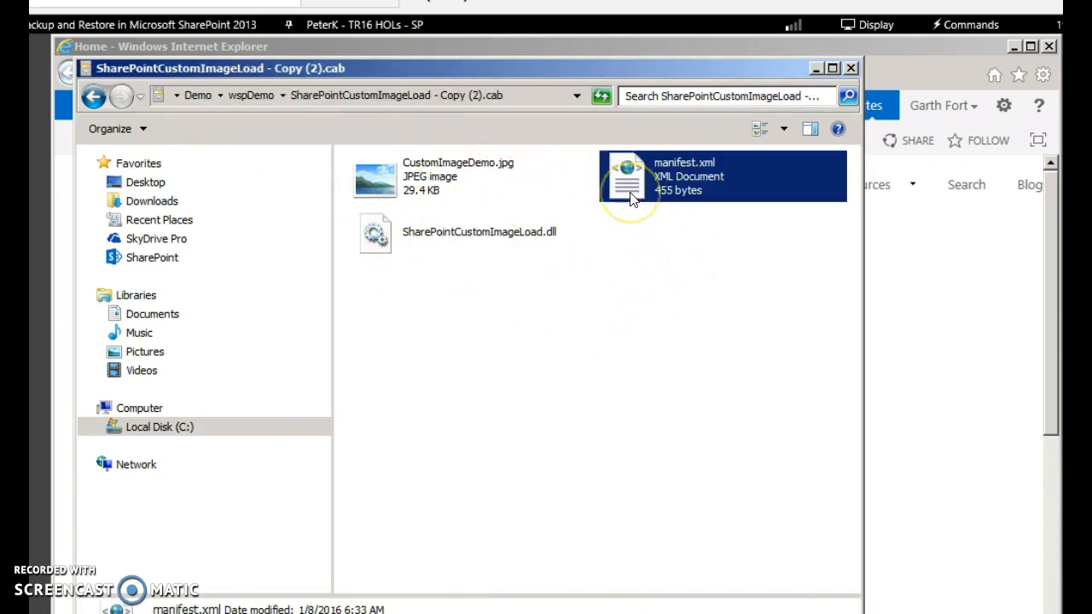
# Browse inside the .cab to reveal the jpg, manifest.xml and DLL, dismissing the extract prompt
pyautogui.click(187, 128)
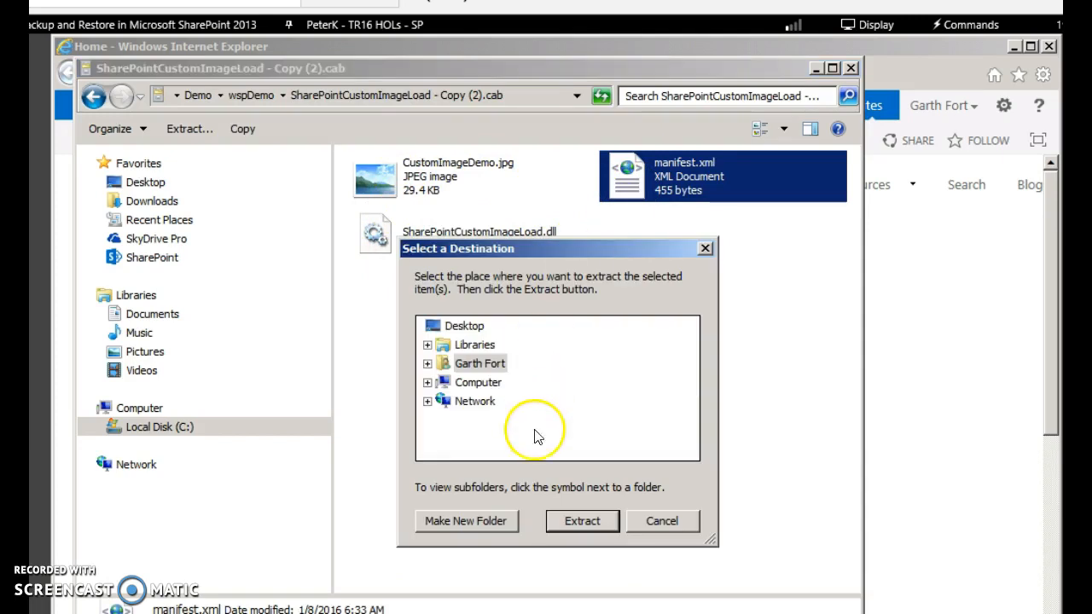
pyautogui.click(582, 520)
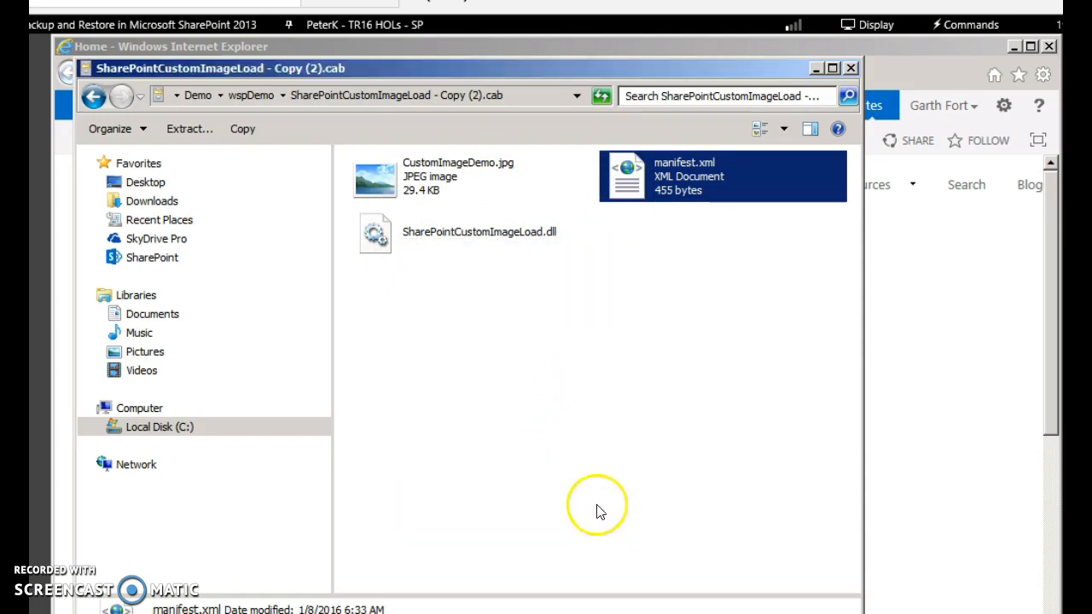
pyautogui.moveTo(213, 94)
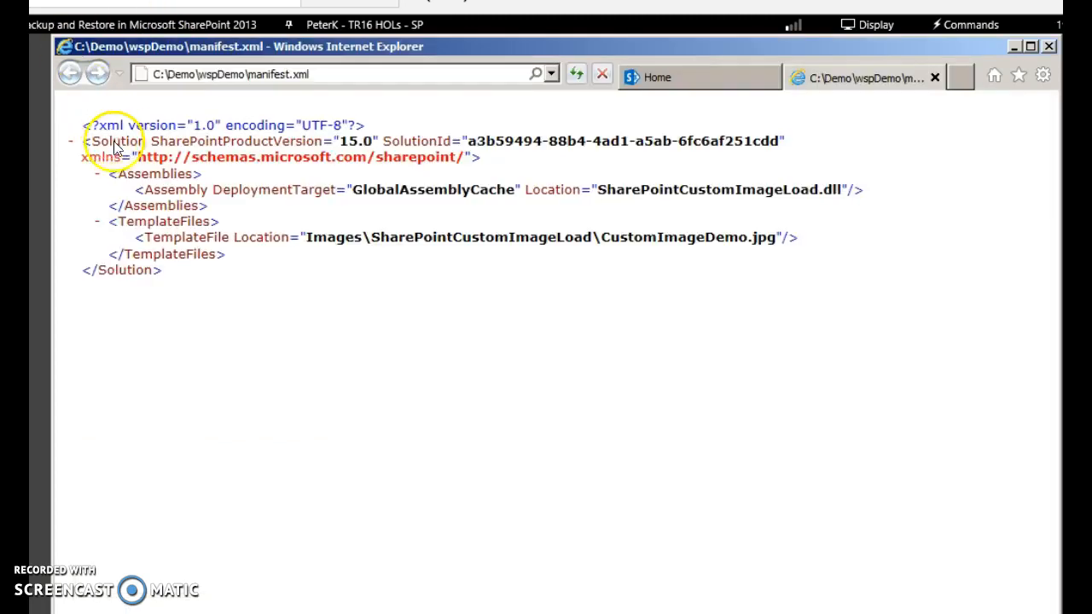
pyautogui.moveTo(297, 286)
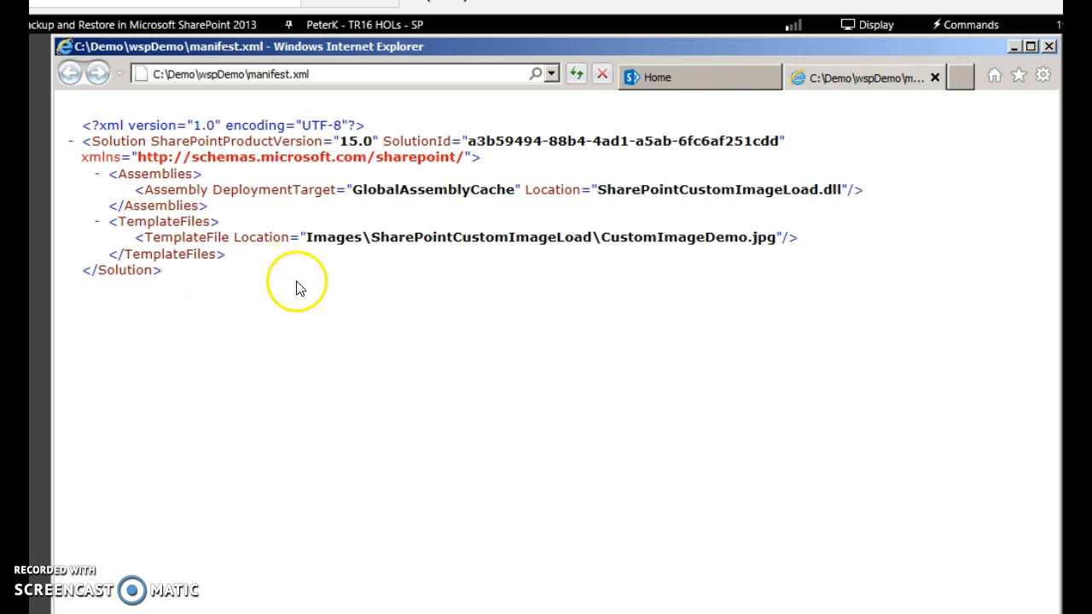
pyautogui.moveTo(450, 272)
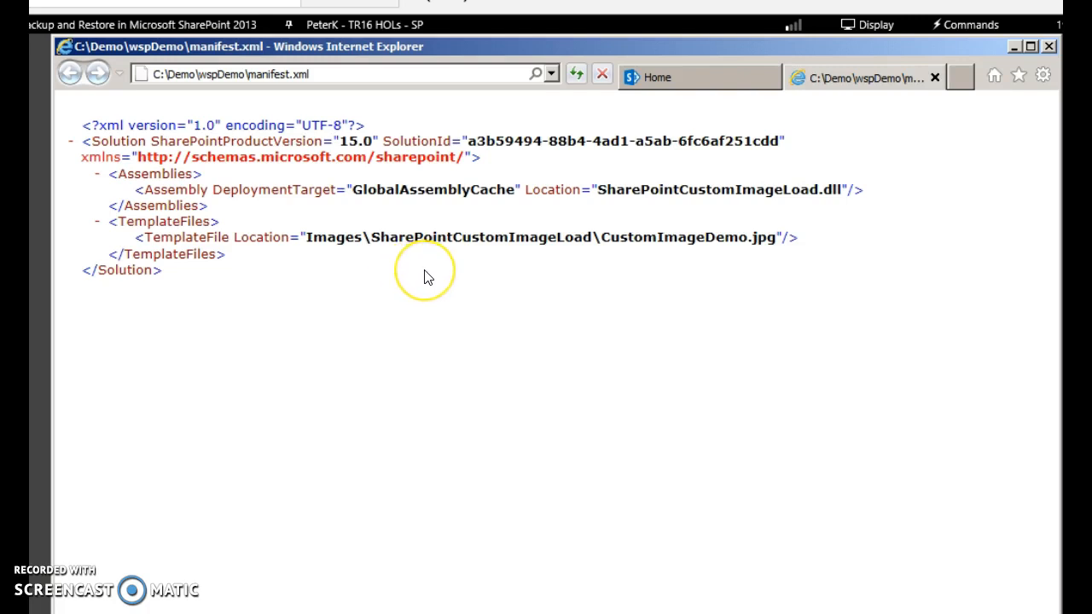
pyautogui.moveTo(127, 89)
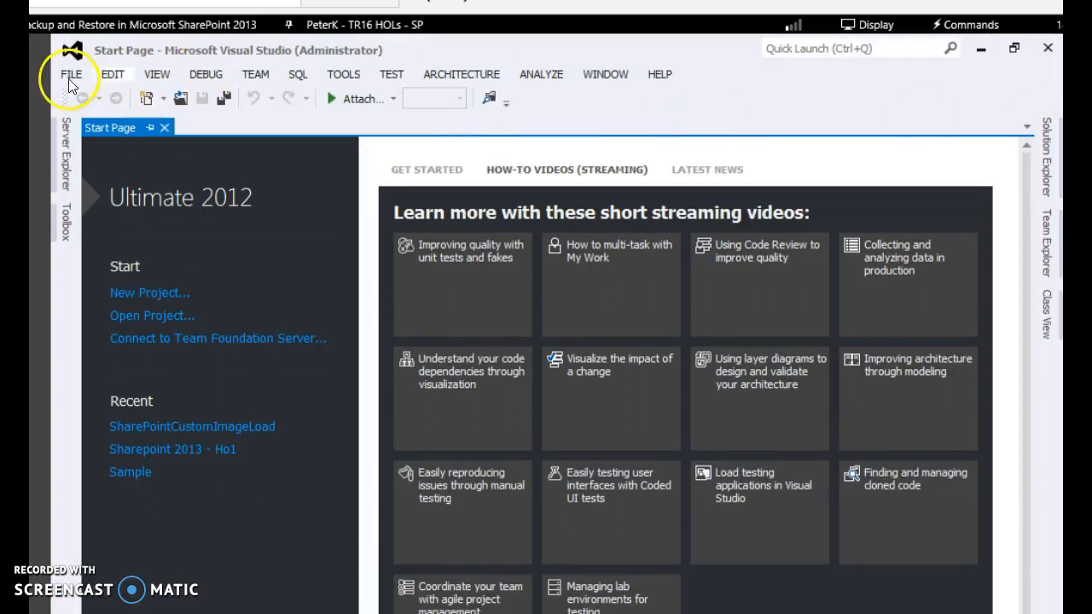
# Start a new project from the Visual C# SharePoint 2013 - Empty Project template
pyautogui.click(71, 75)
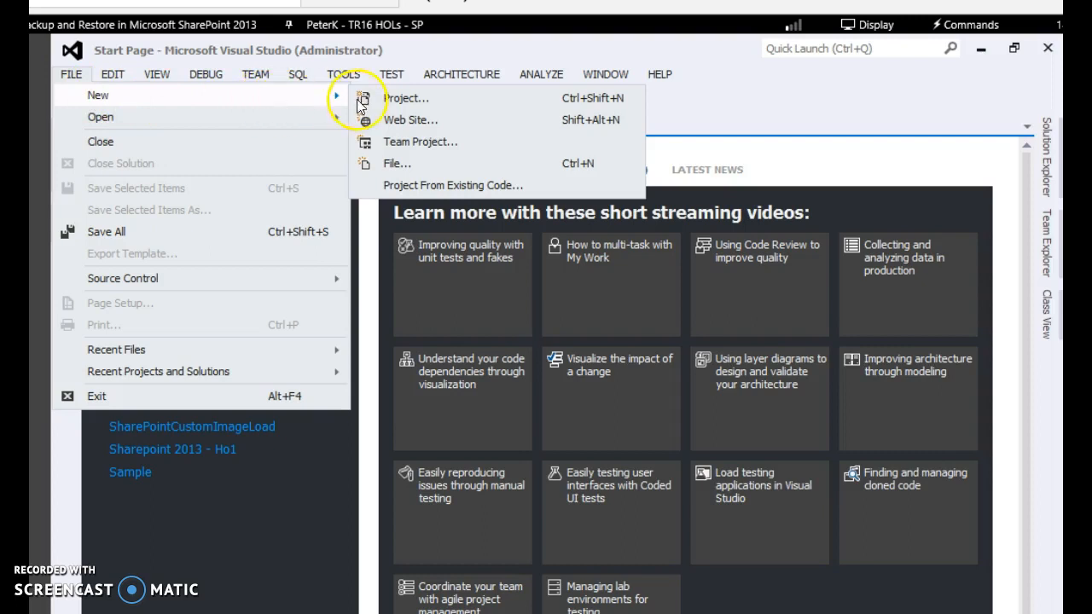
pyautogui.click(375, 213)
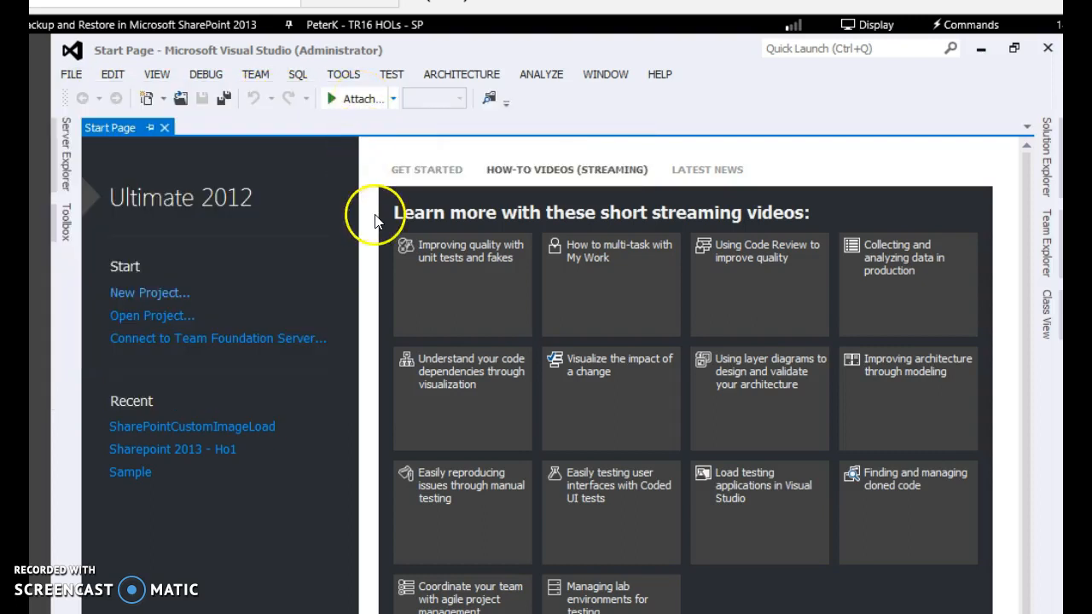
pyautogui.click(150, 292)
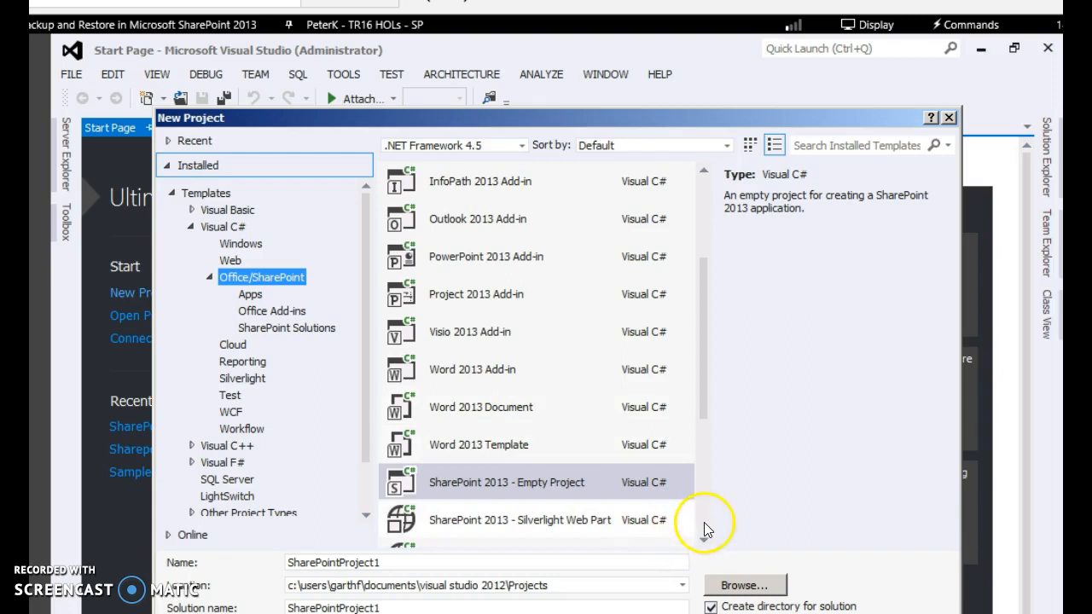
pyautogui.scroll(-3)
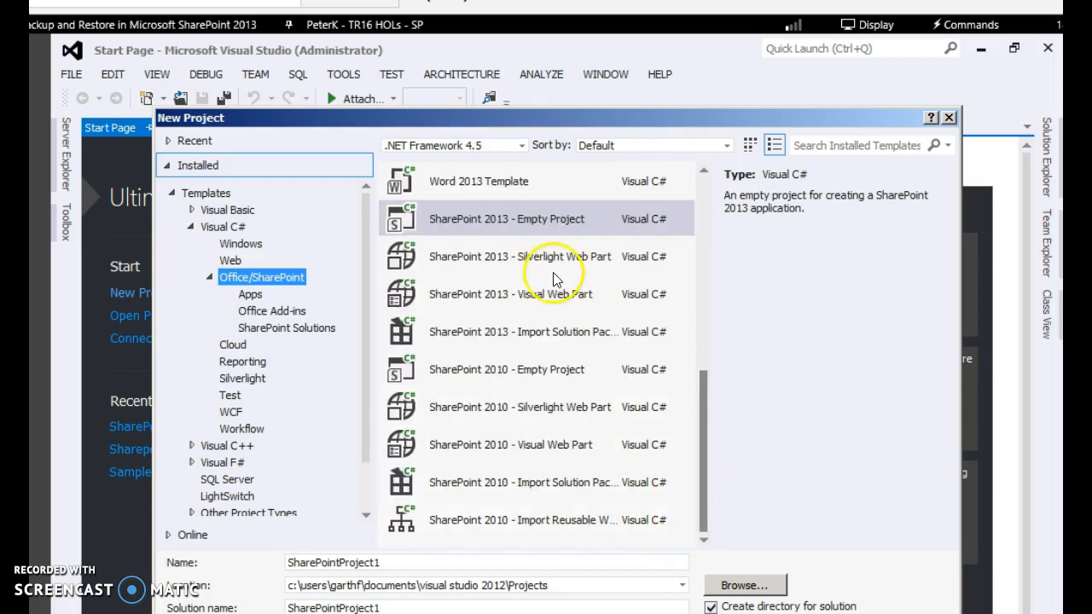
pyautogui.moveTo(458, 225)
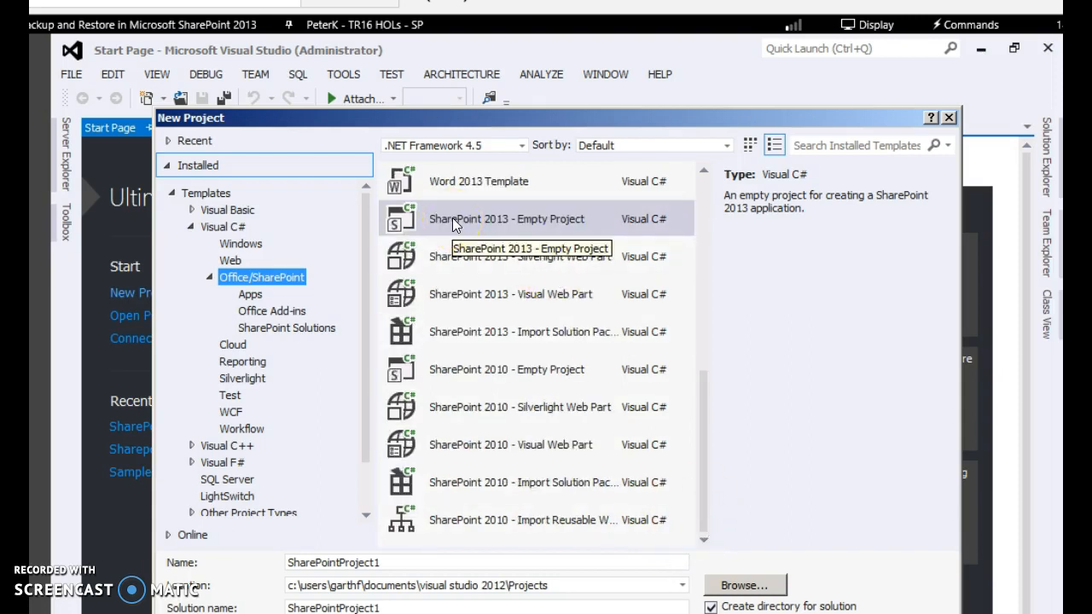
pyautogui.click(506, 219)
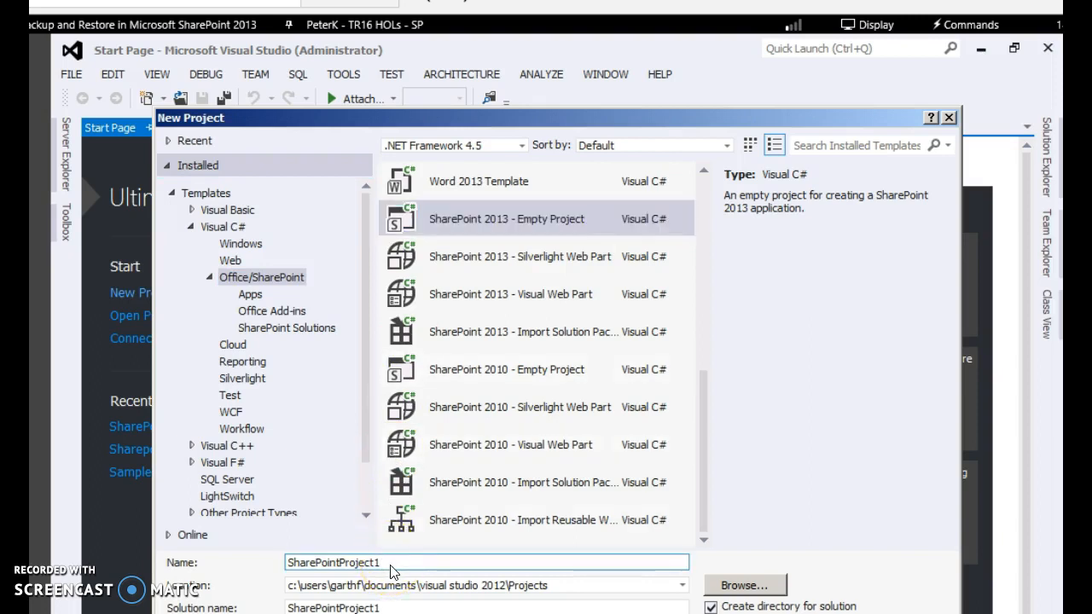
# Name the project SharePointDemoImage and create it
pyautogui.press('BackSpace')
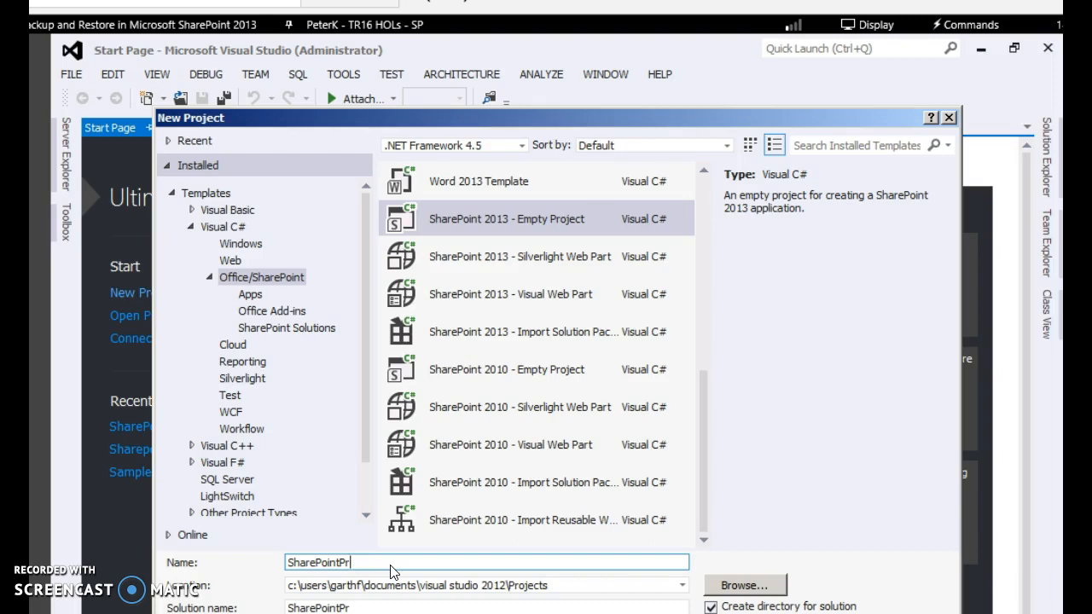
pyautogui.write('Demo')
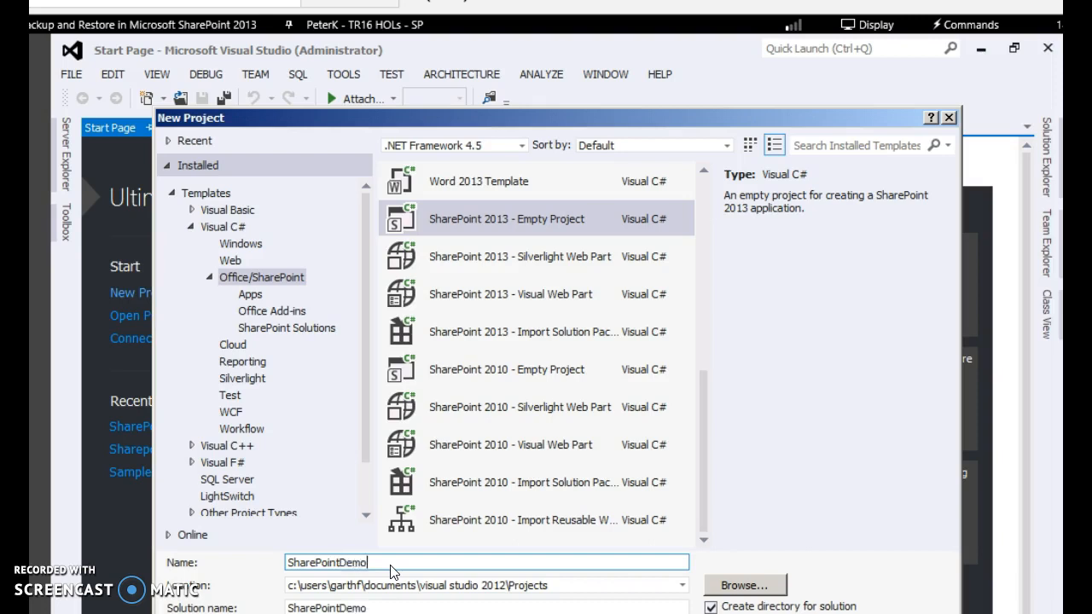
pyautogui.write('Imgae')
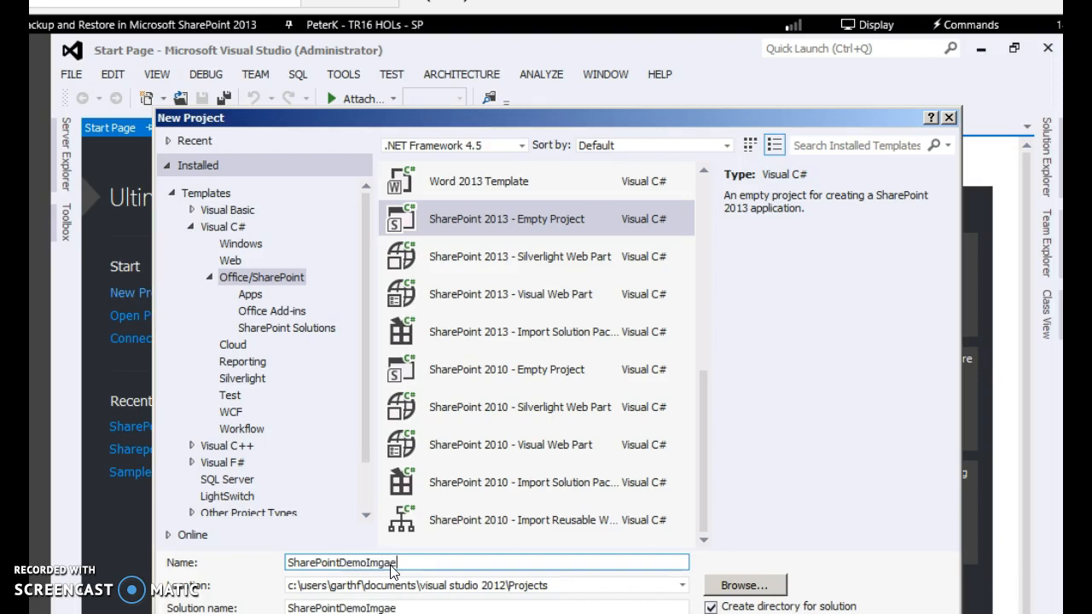
pyautogui.press('BackSpace')
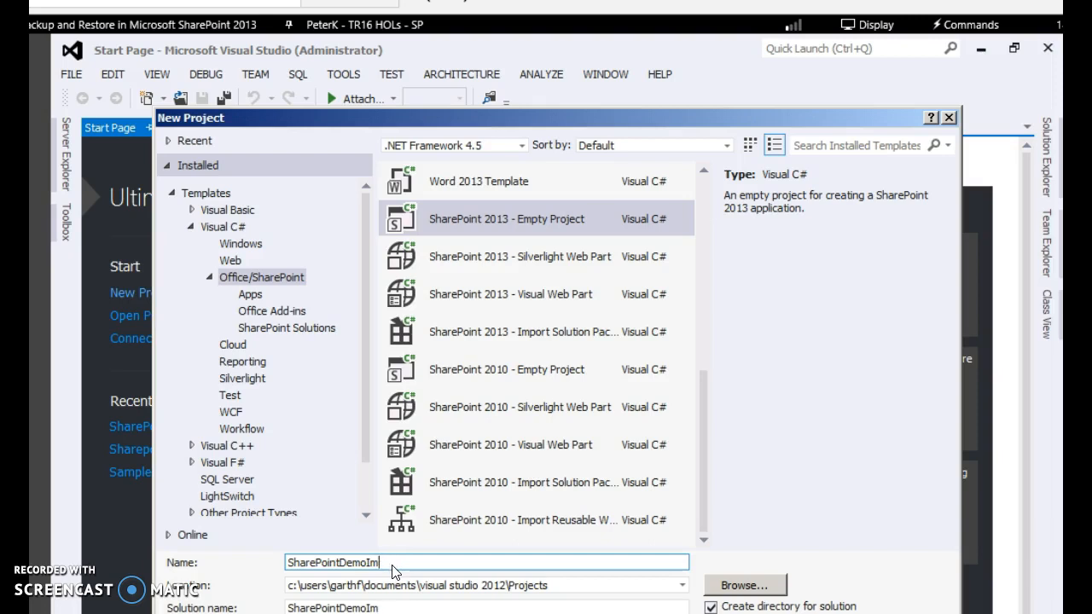
pyautogui.write('ag')
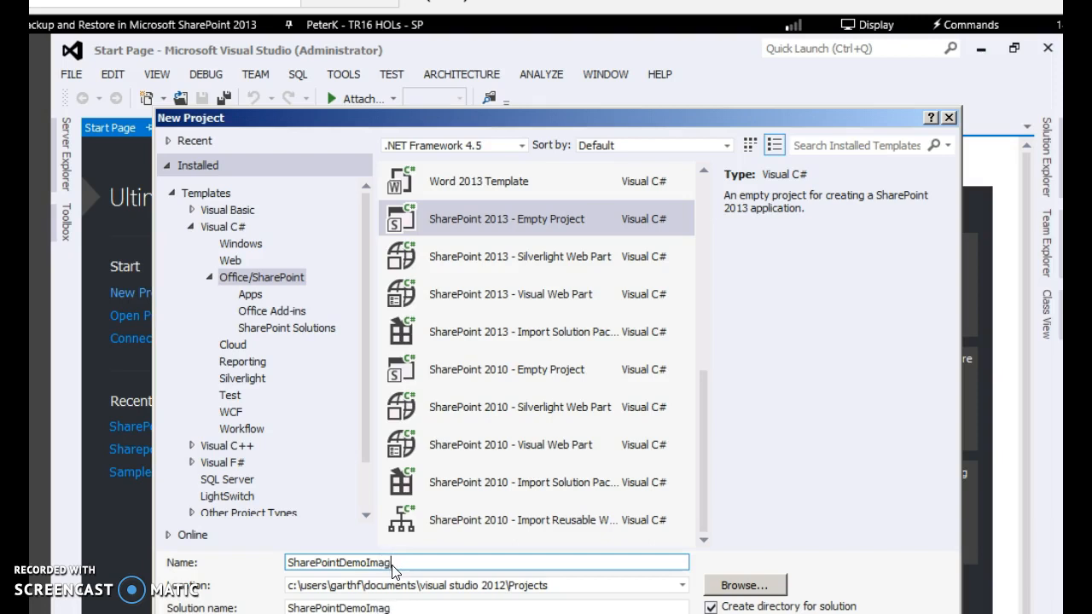
pyautogui.write('e')
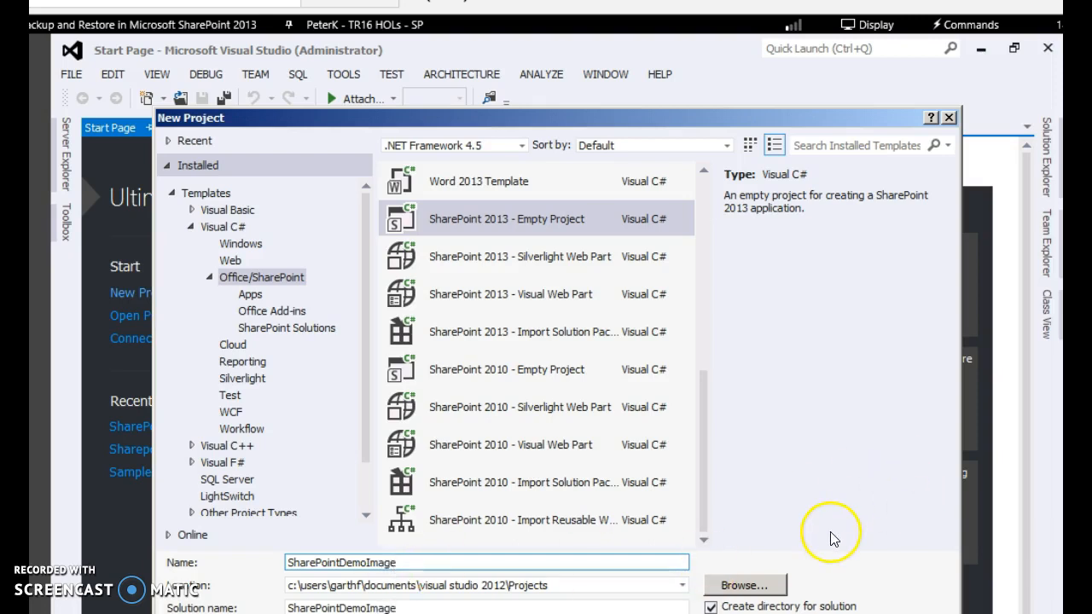
pyautogui.moveTo(942, 570)
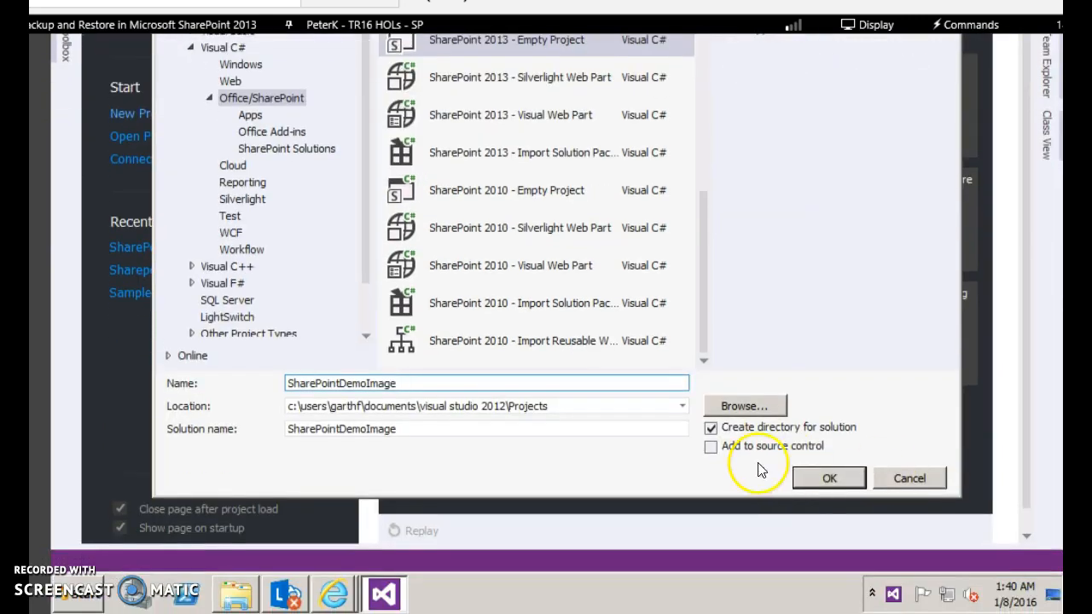
pyautogui.click(829, 478)
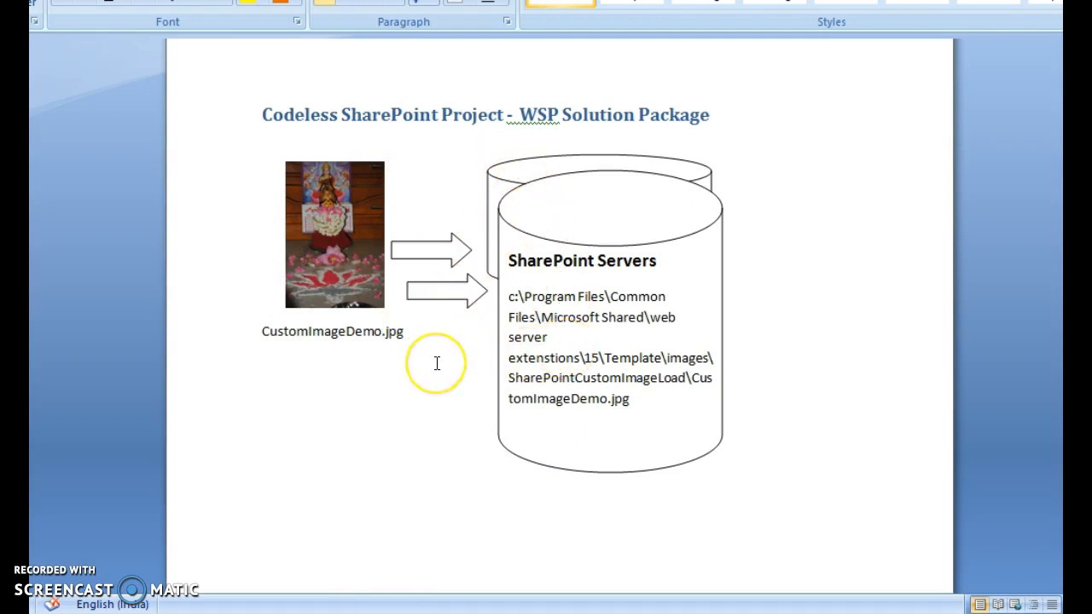
pyautogui.moveTo(401, 365)
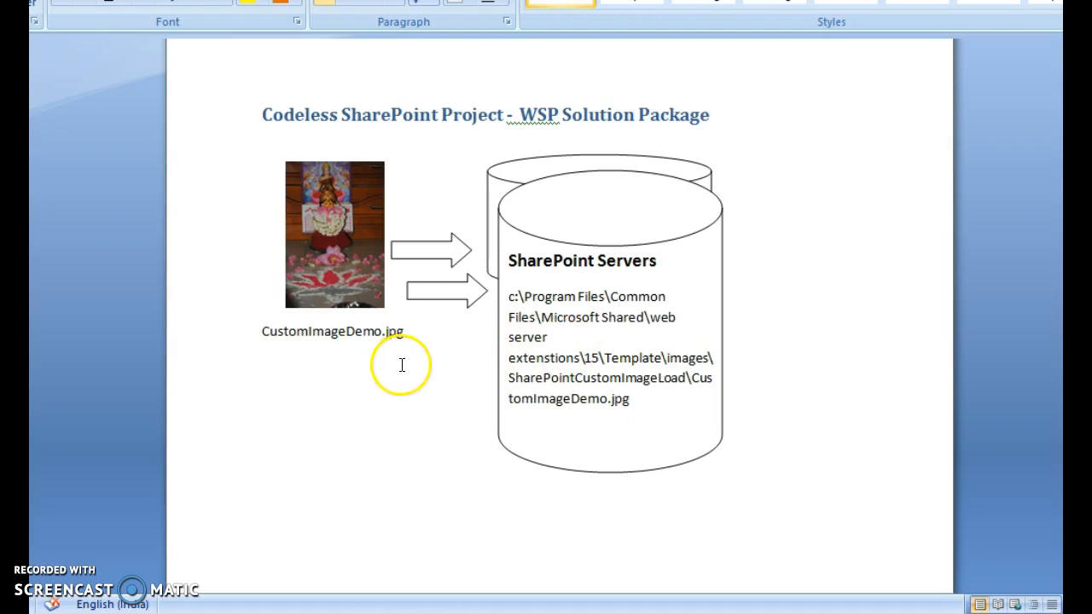
pyautogui.moveTo(418, 353)
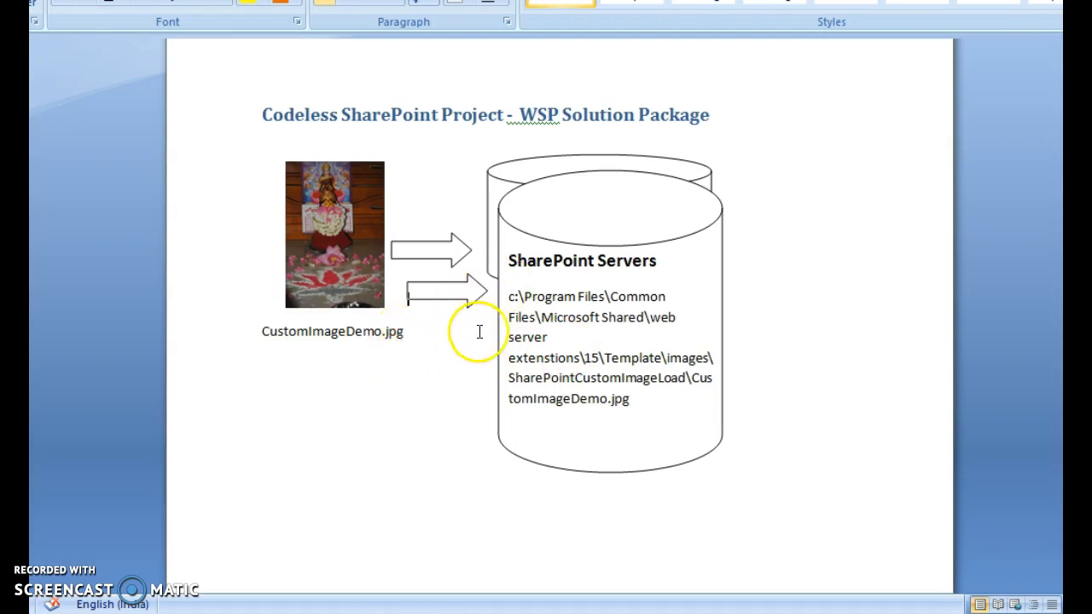
pyautogui.moveTo(539, 314)
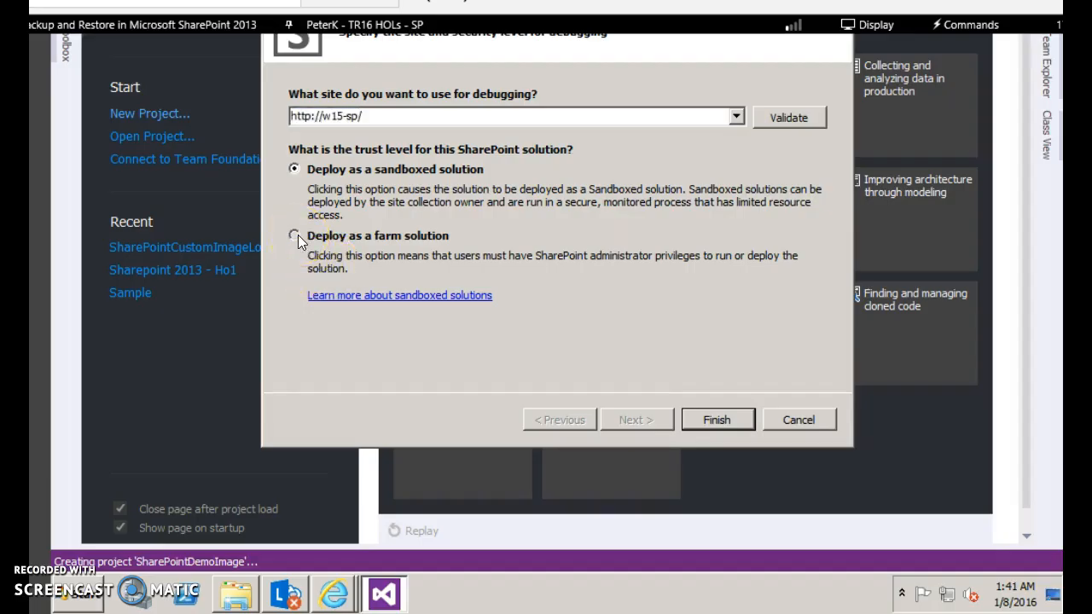
# Choose 'Deploy as a farm solution' in the customization wizard and finish
pyautogui.click(294, 235)
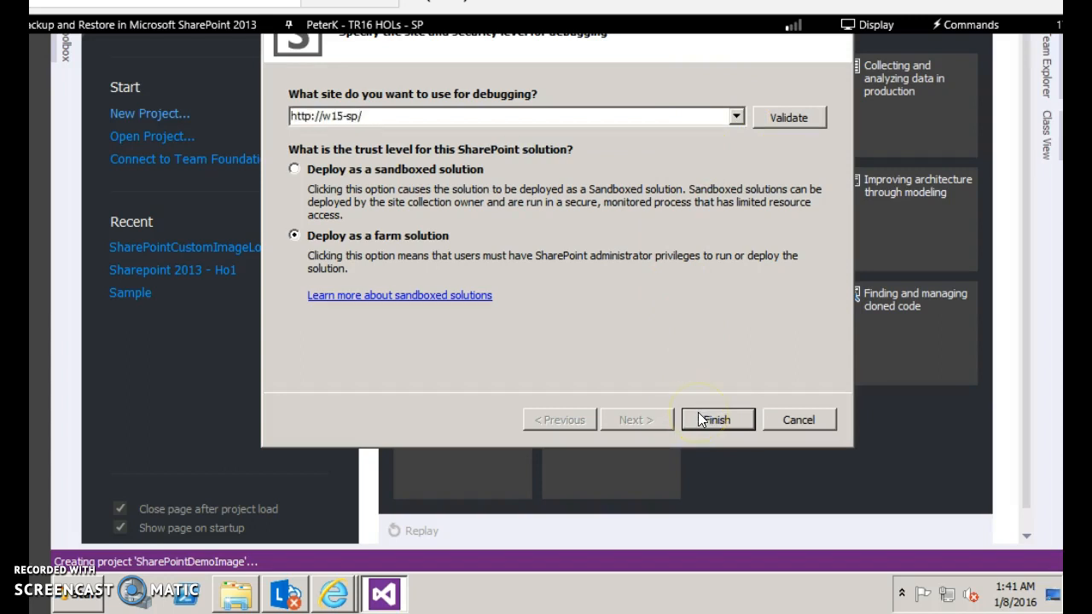
pyautogui.click(717, 420)
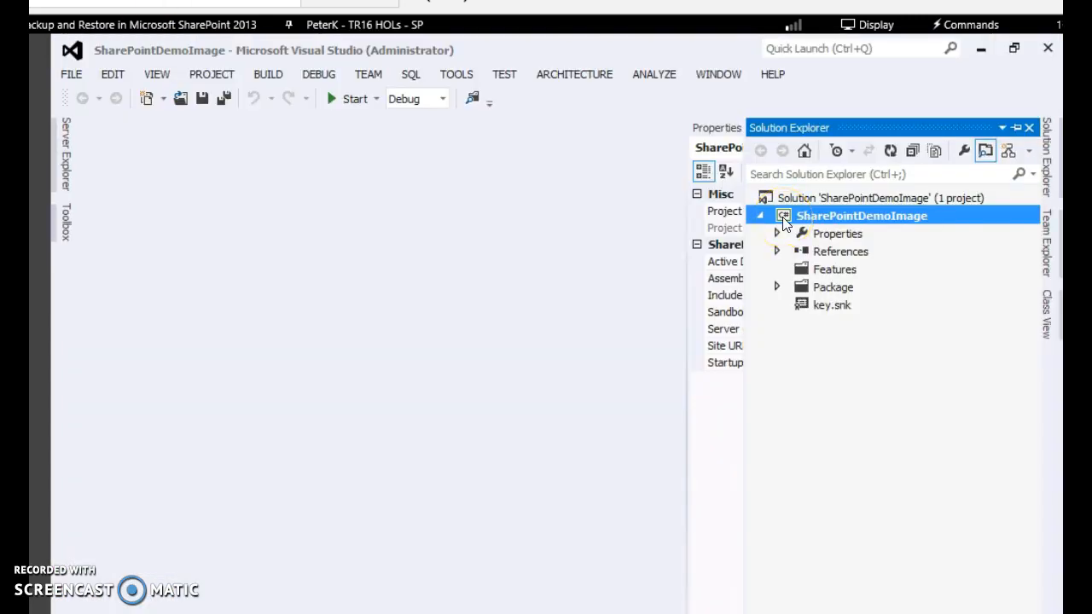
# Add the SharePoint Images mapped folder to the SharePointDemoImage project
pyautogui.rightClick(862, 215)
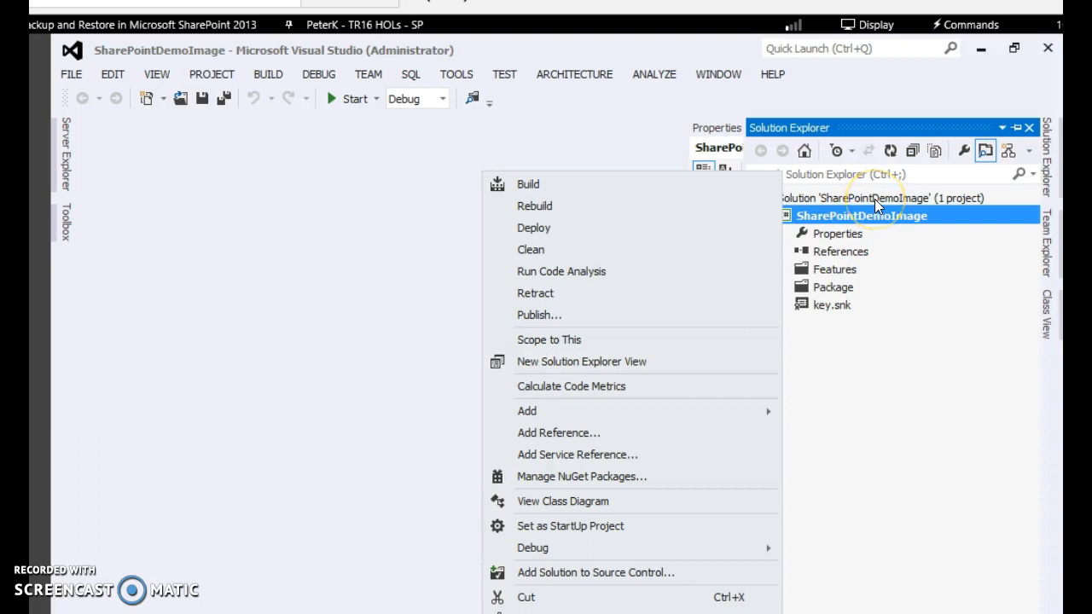
pyautogui.rightClick(851, 198)
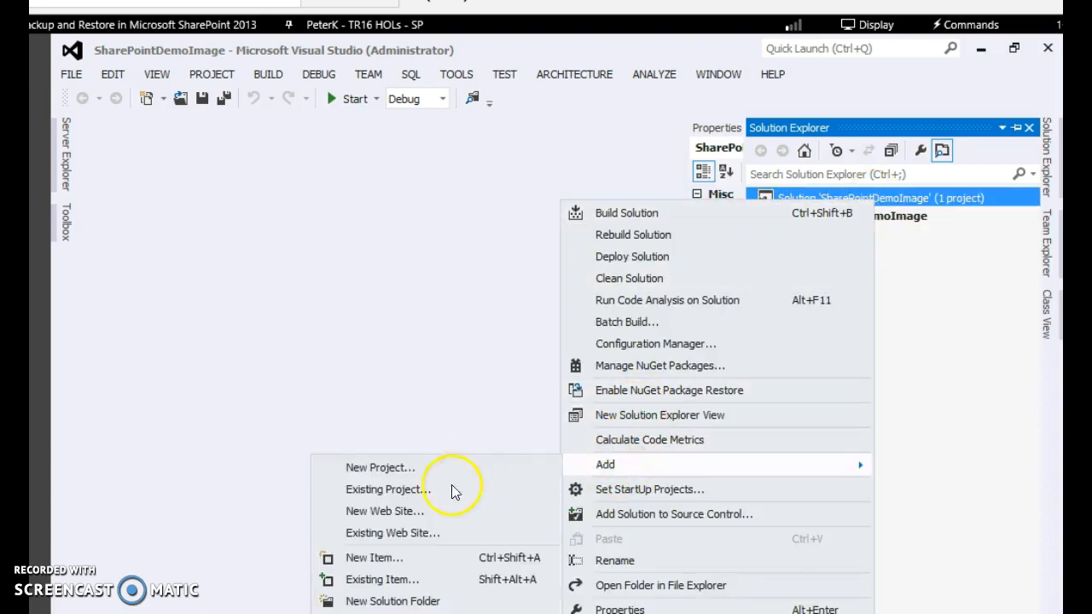
pyautogui.moveTo(413, 556)
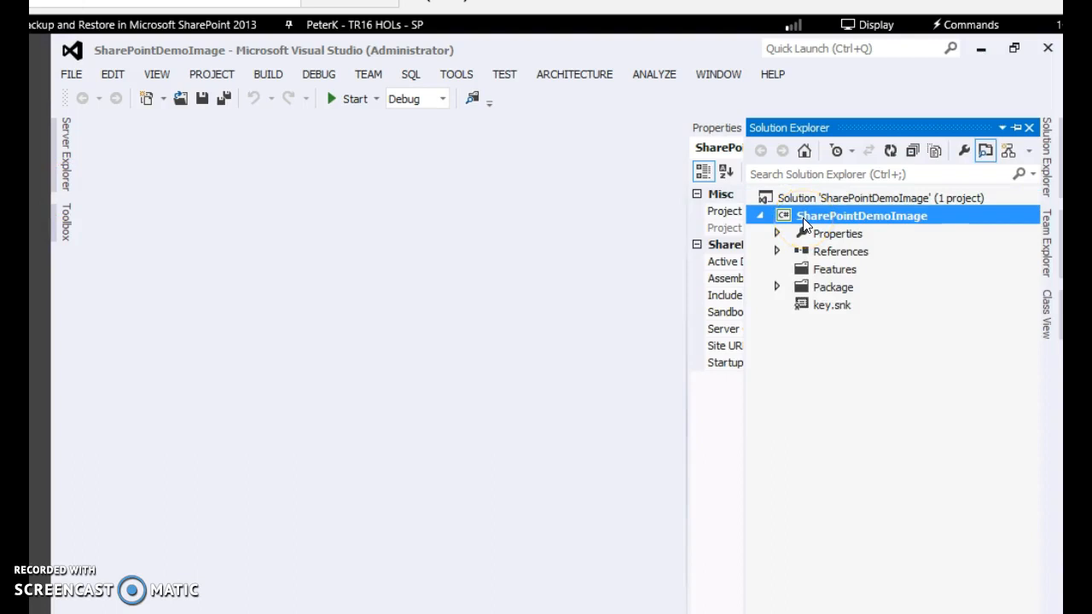
pyautogui.rightClick(860, 215)
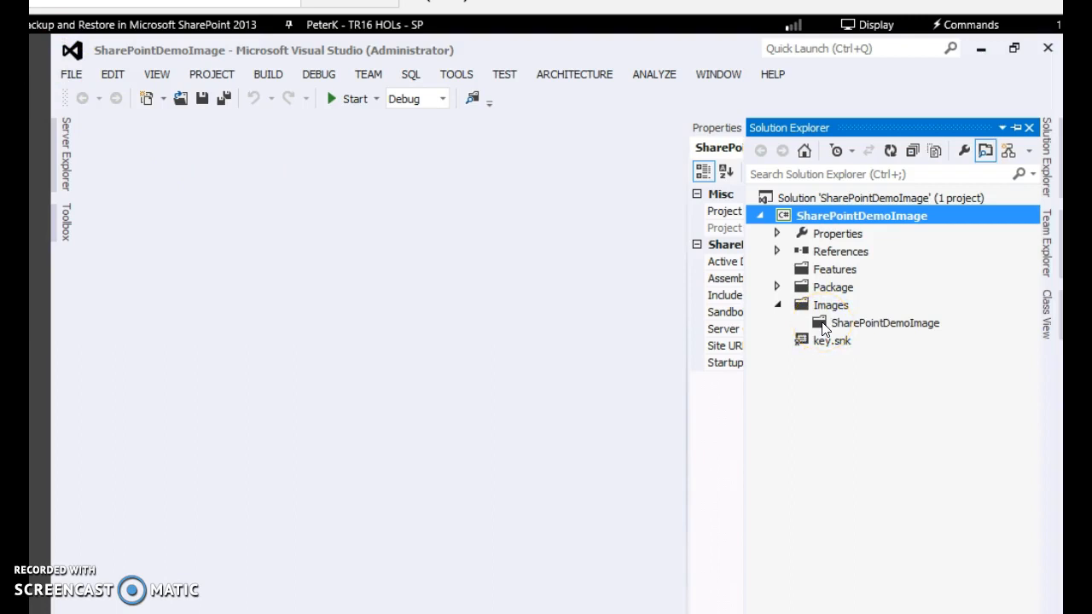
# Add the existing doc2.png picture into the Images\SharePointDemoImage subfolder
pyautogui.rightClick(884, 323)
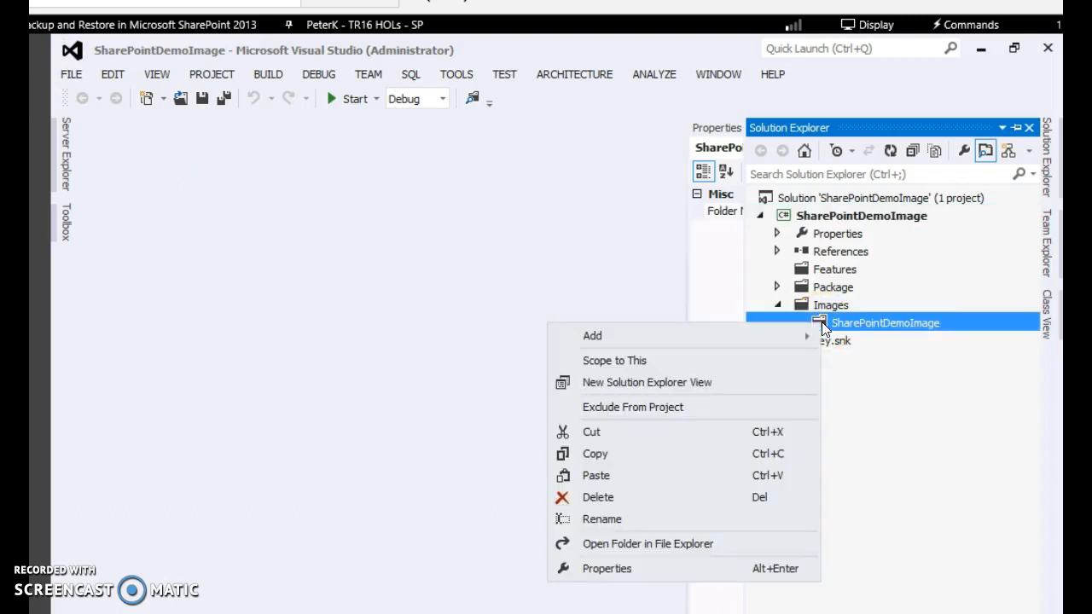
pyautogui.moveTo(672, 350)
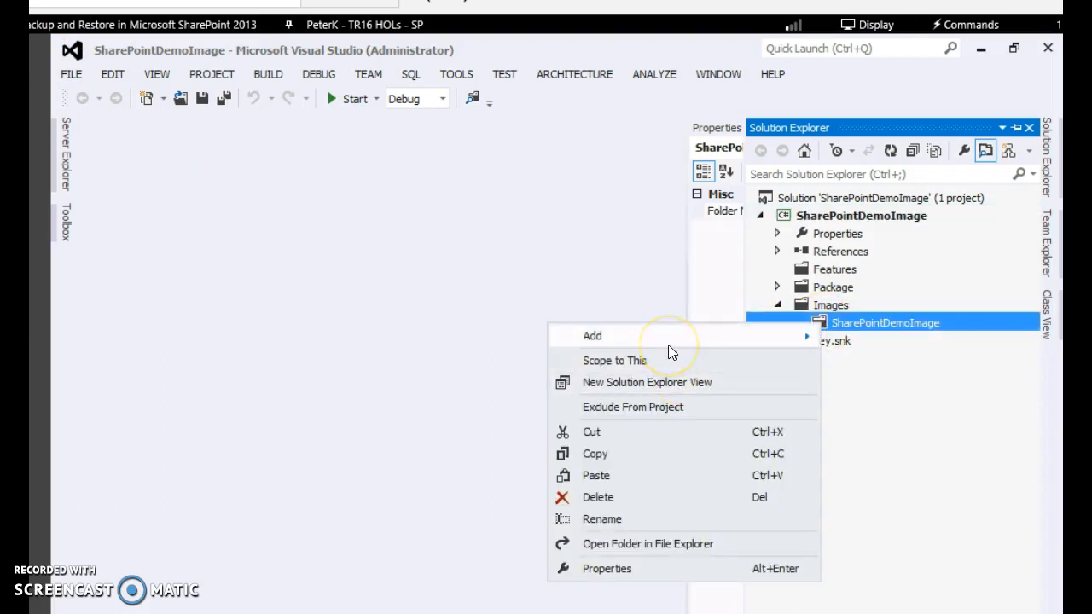
pyautogui.moveTo(592, 334)
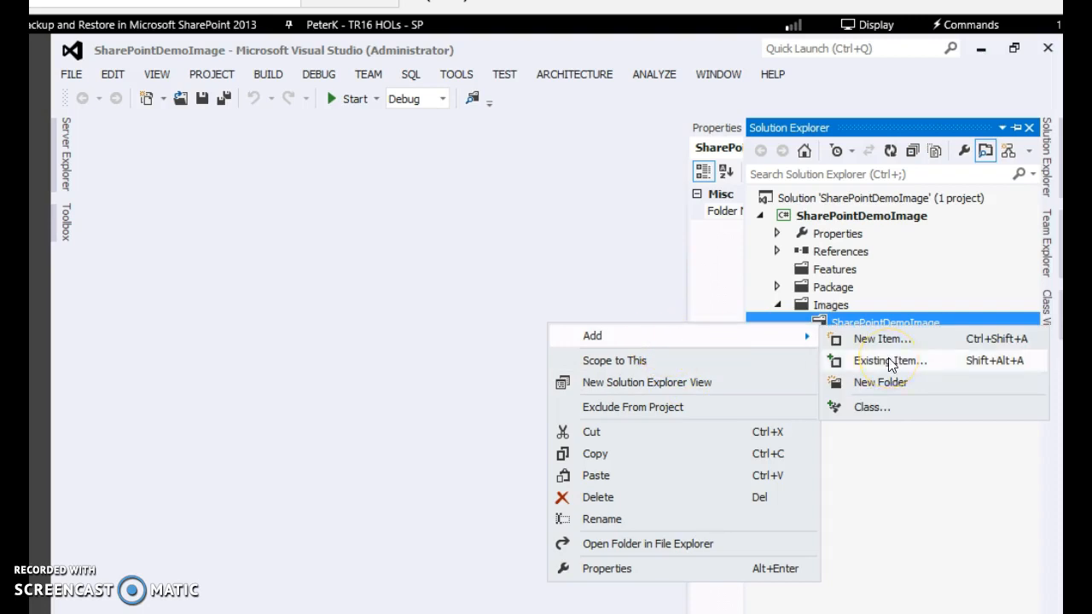
pyautogui.click(890, 360)
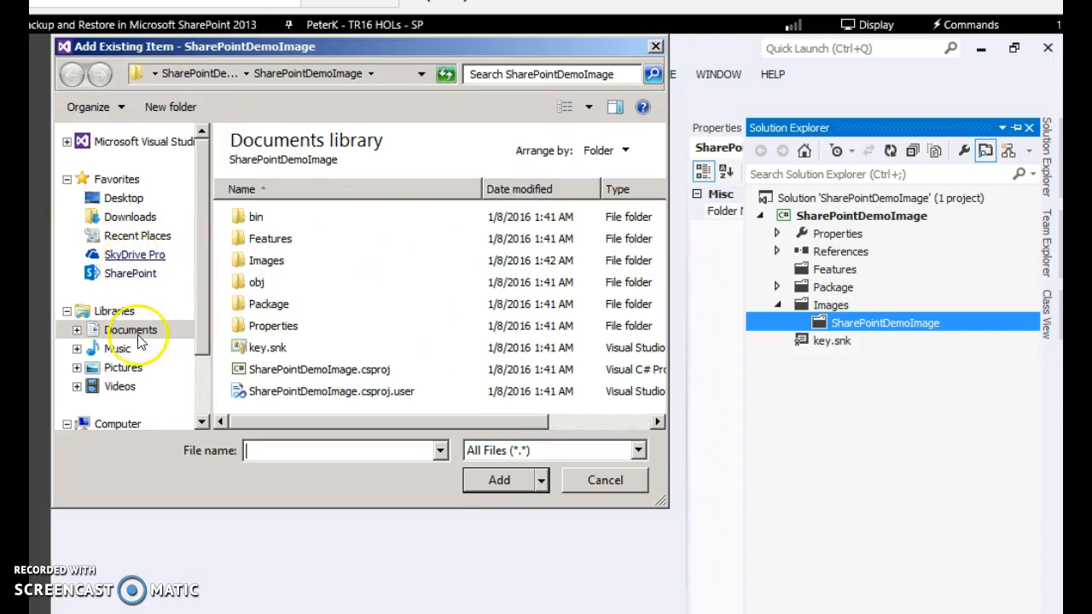
pyautogui.click(123, 367)
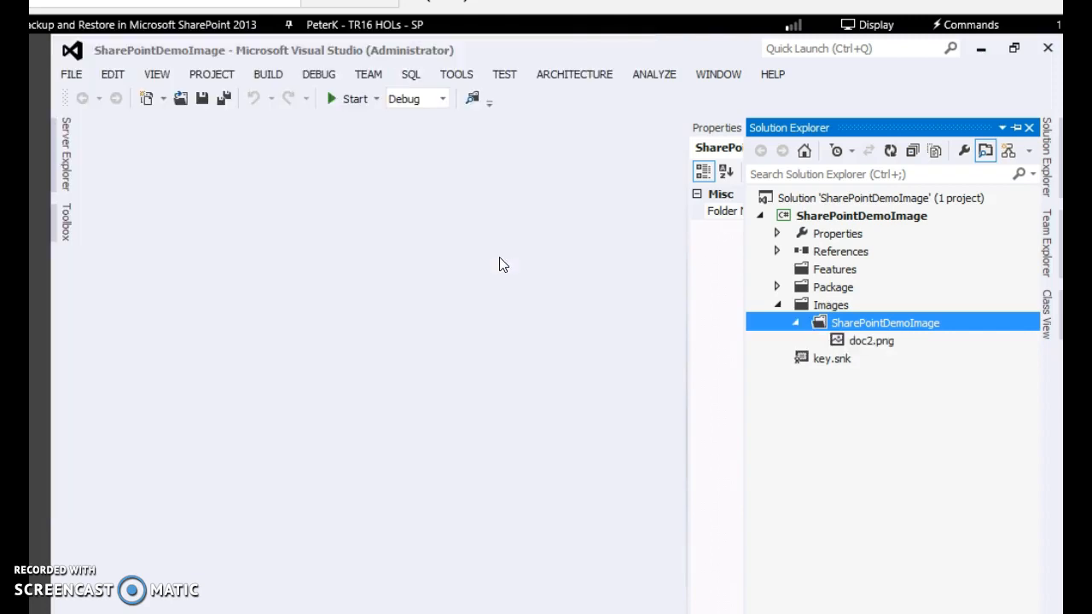
# Rename the added doc2.png to customimage.png
pyautogui.click(870, 342)
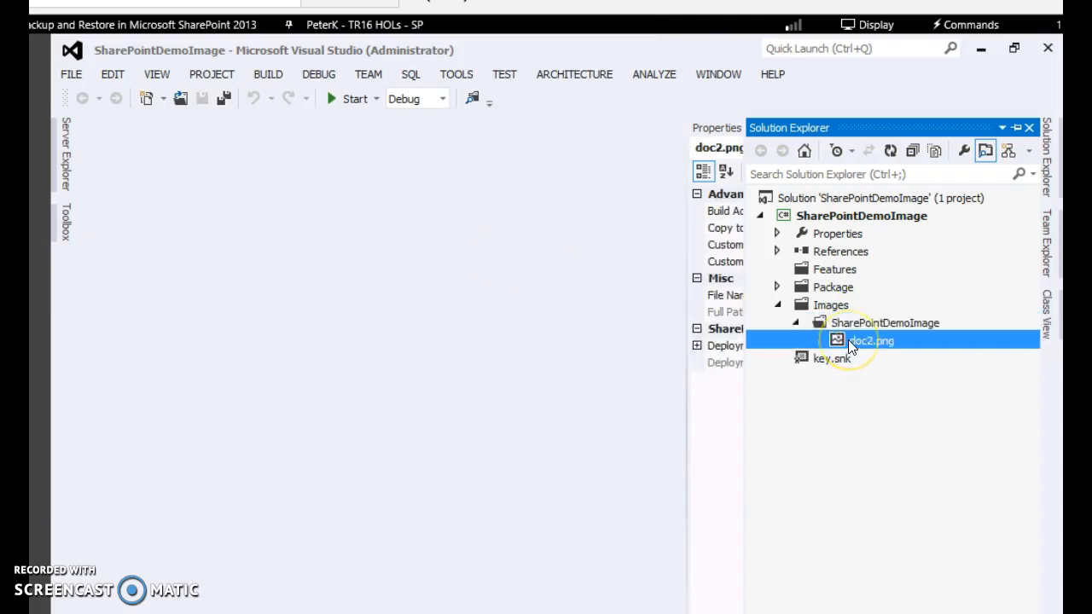
pyautogui.rightClick(871, 340)
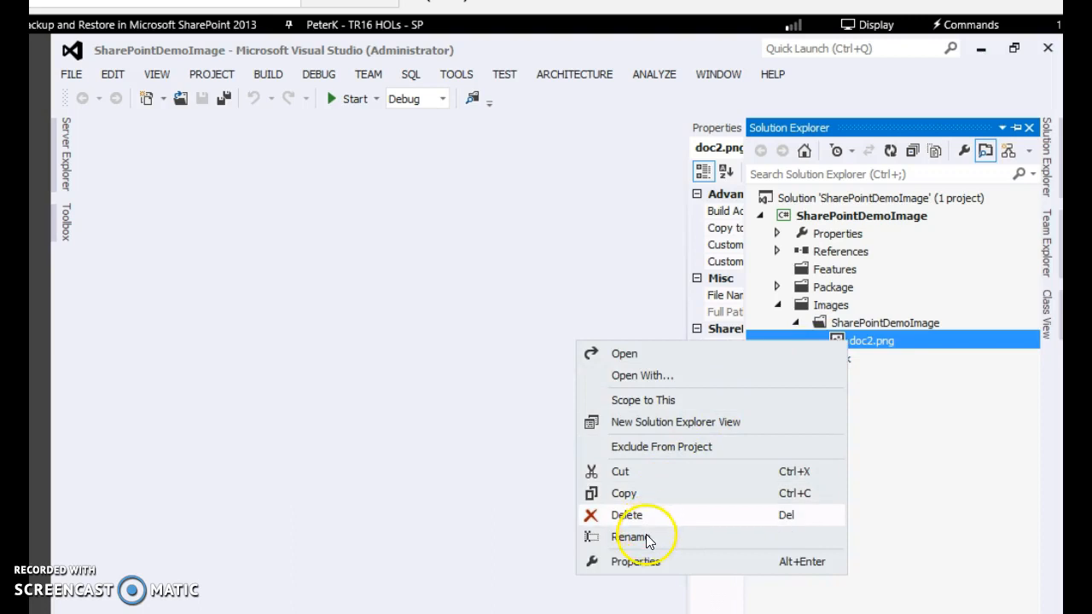
pyautogui.click(631, 538)
pyautogui.write('customimage')
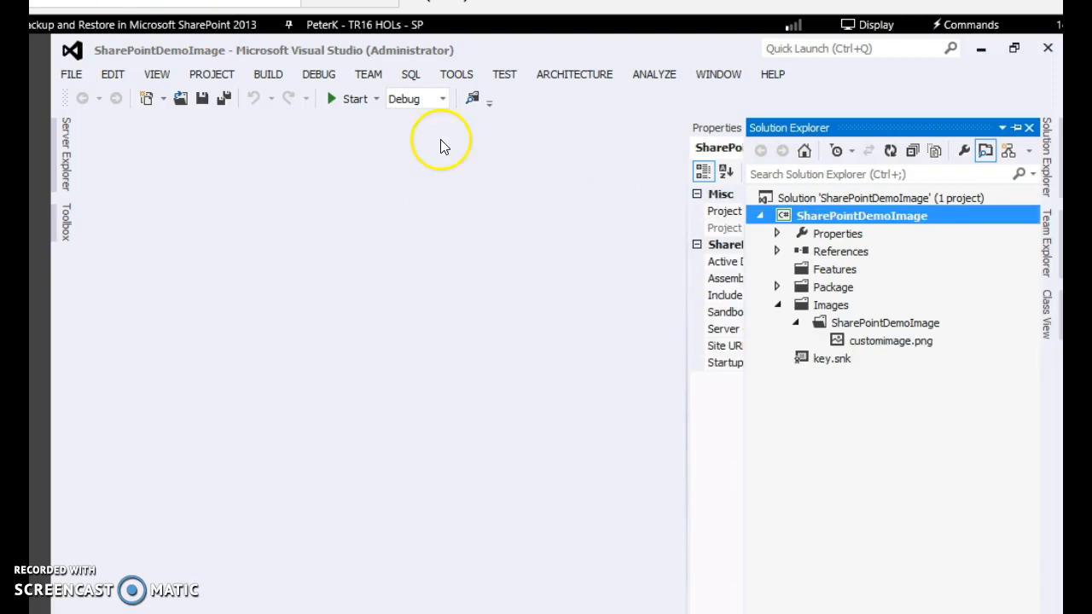
# Switch the build to Release and create a new x64 platform in Configuration Manager
pyautogui.click(442, 97)
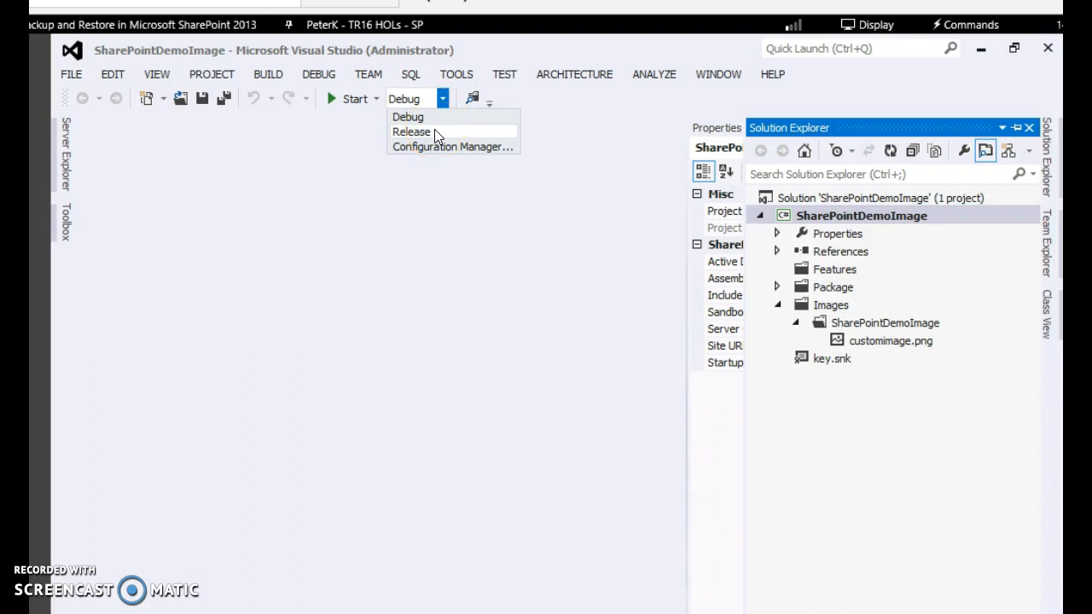
pyautogui.click(410, 132)
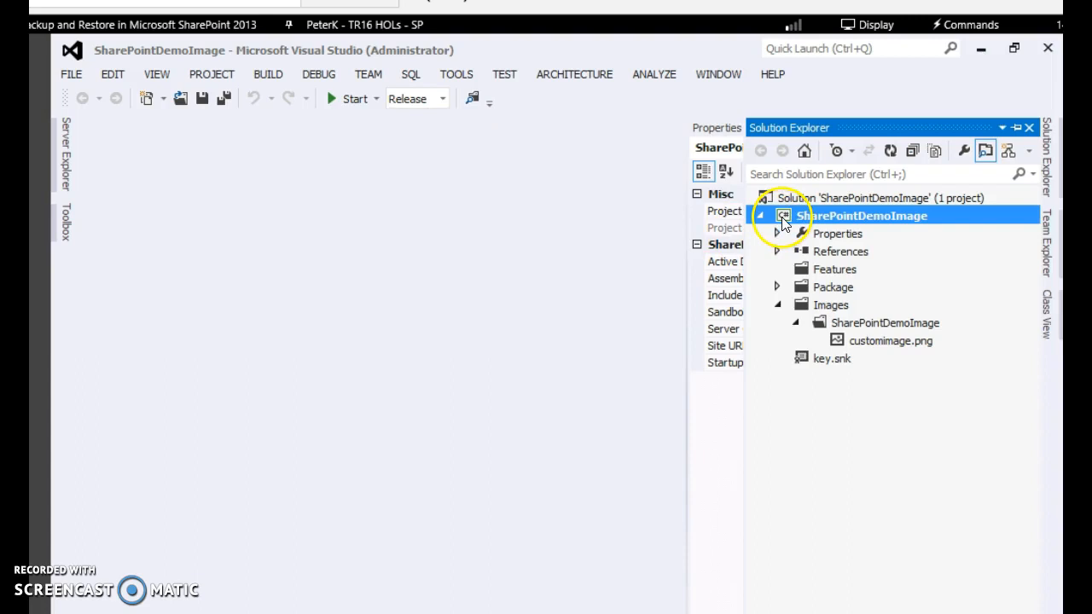
pyautogui.click(442, 97)
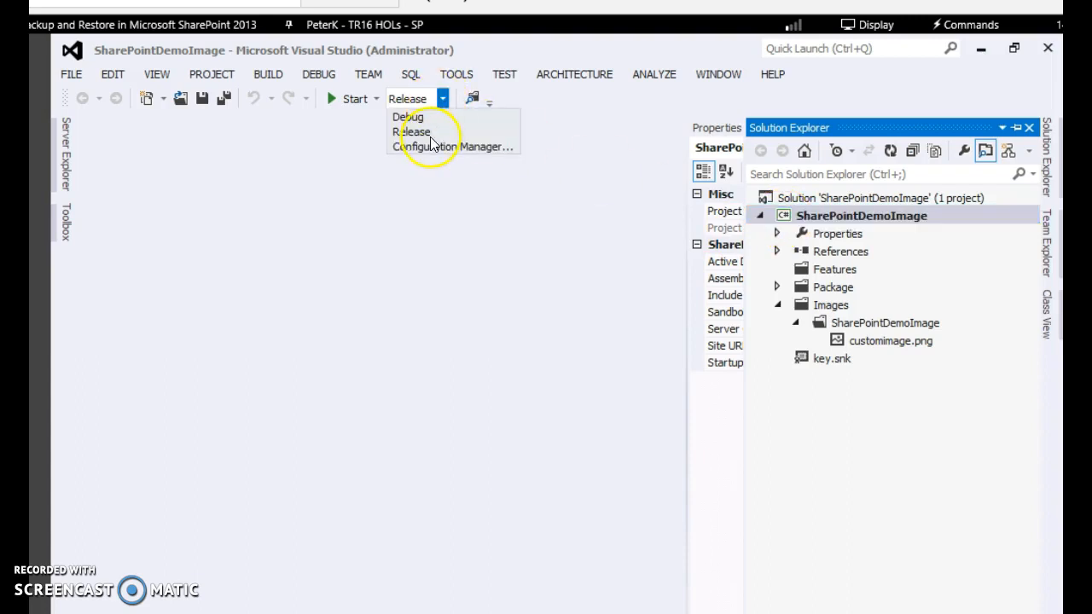
pyautogui.click(458, 147)
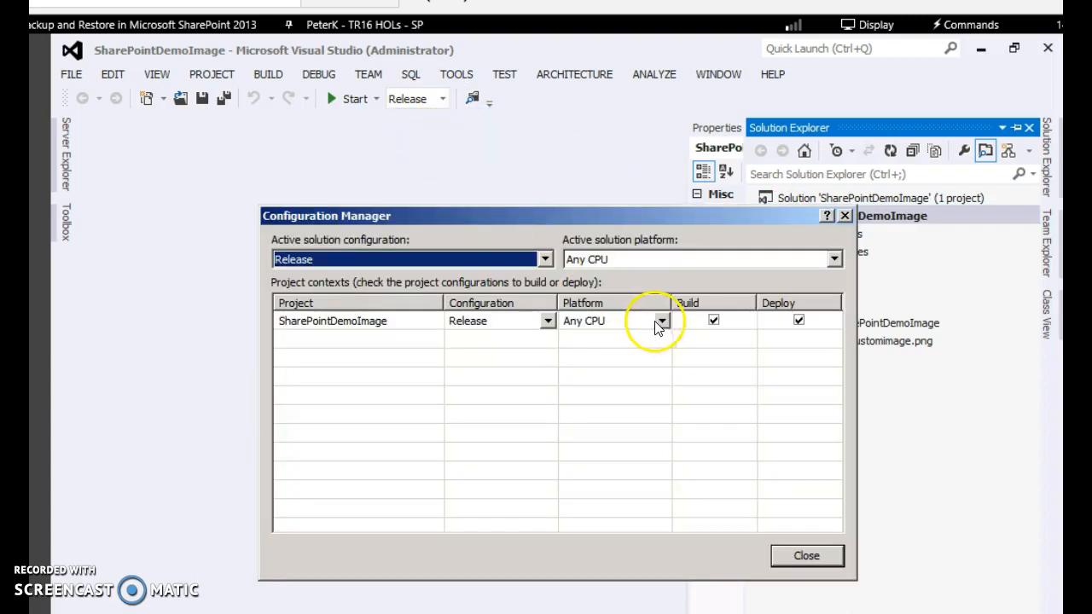
pyautogui.click(662, 321)
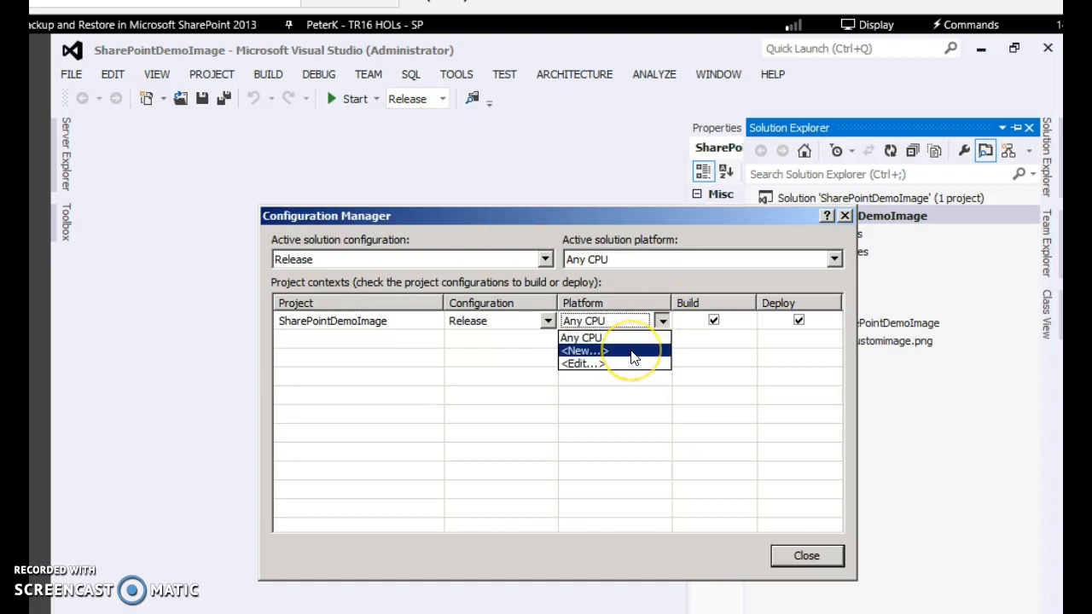
pyautogui.click(581, 351)
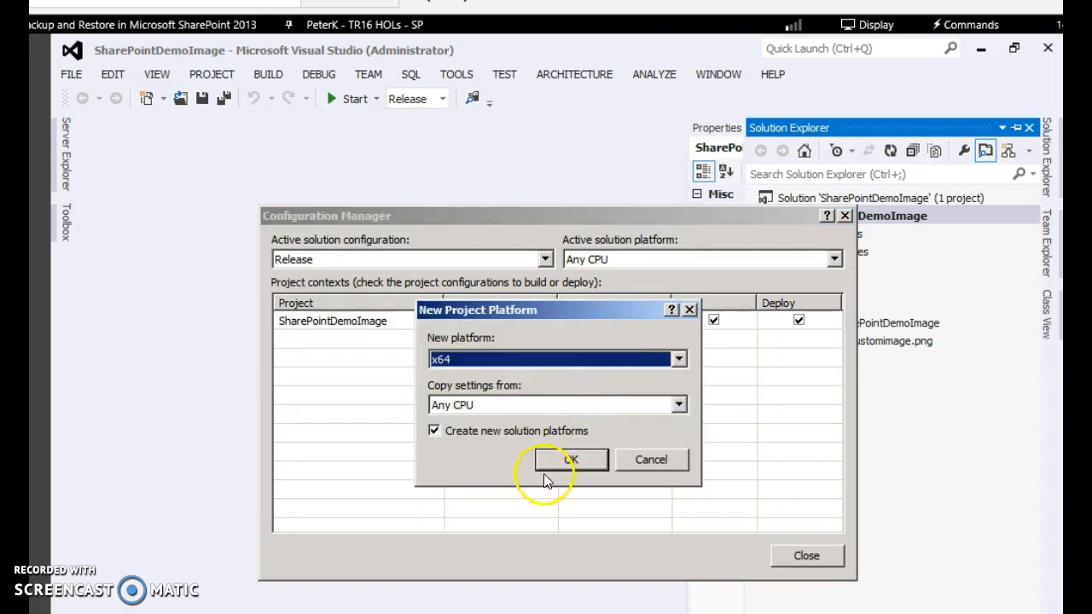
pyautogui.click(570, 459)
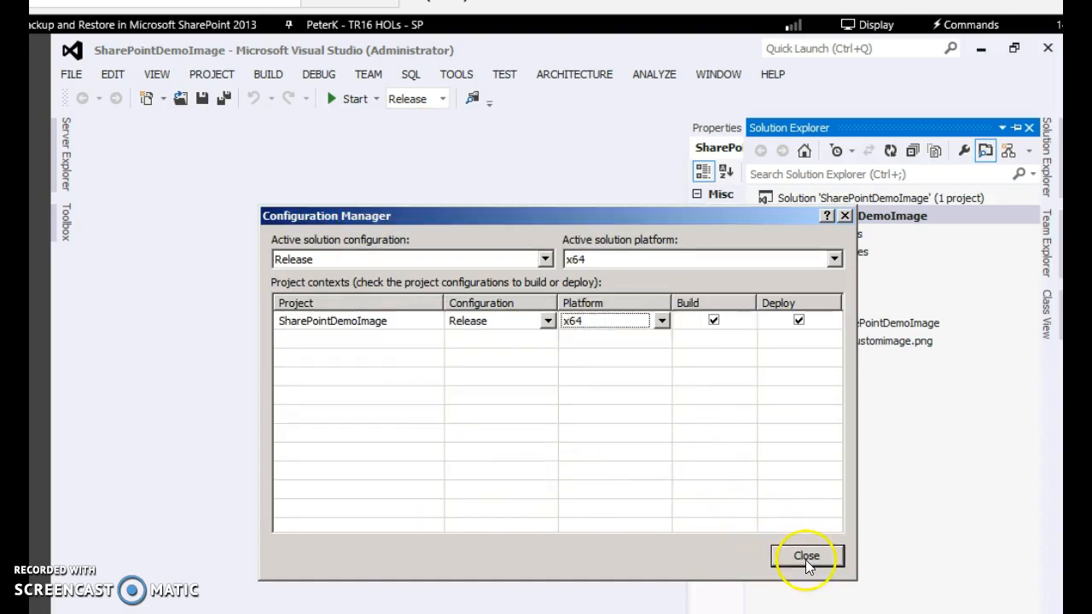
pyautogui.click(806, 556)
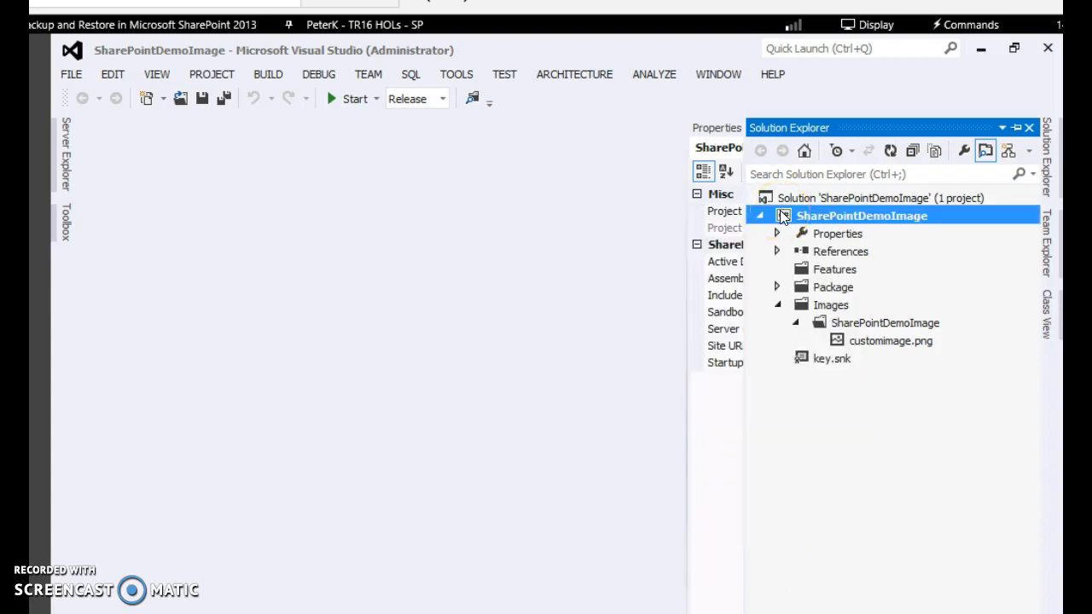
# Build the project, then publish its solution package to the file system
pyautogui.rightClick(862, 215)
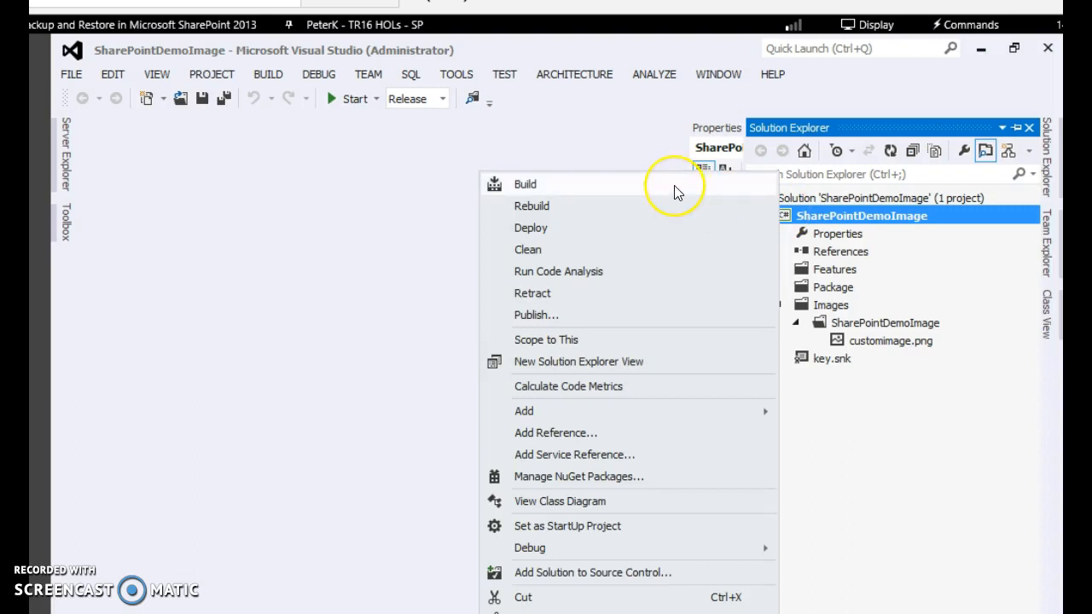
pyautogui.click(525, 184)
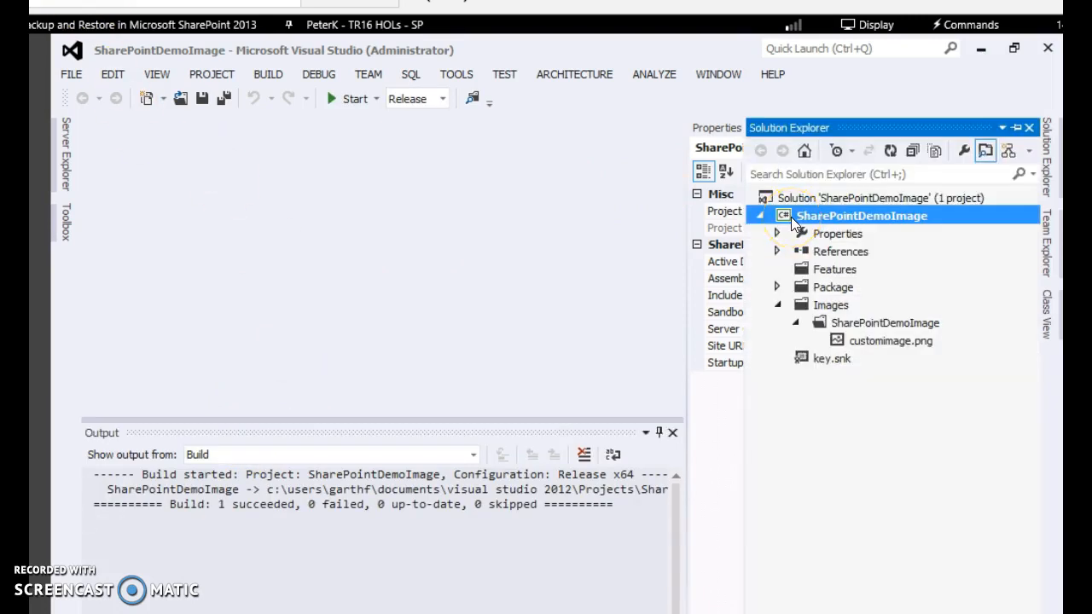
pyautogui.rightClick(860, 215)
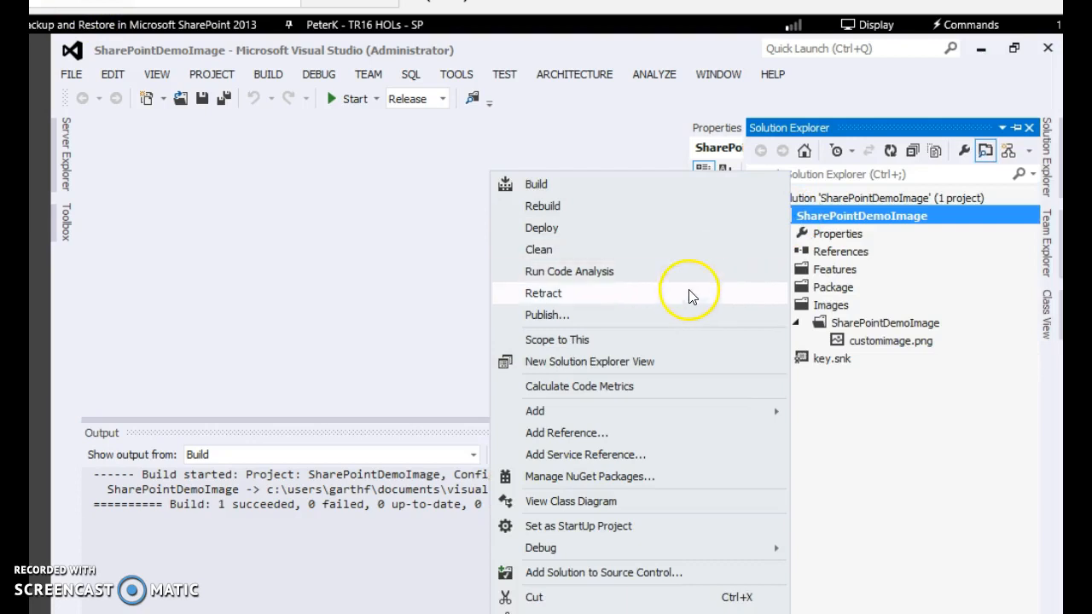
pyautogui.click(546, 314)
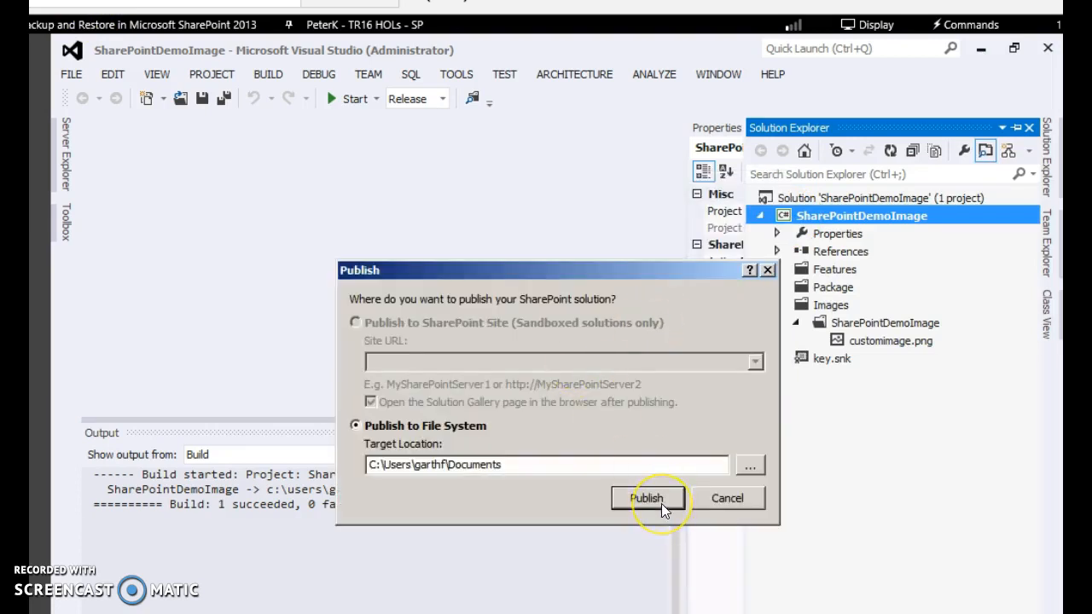
pyautogui.click(645, 498)
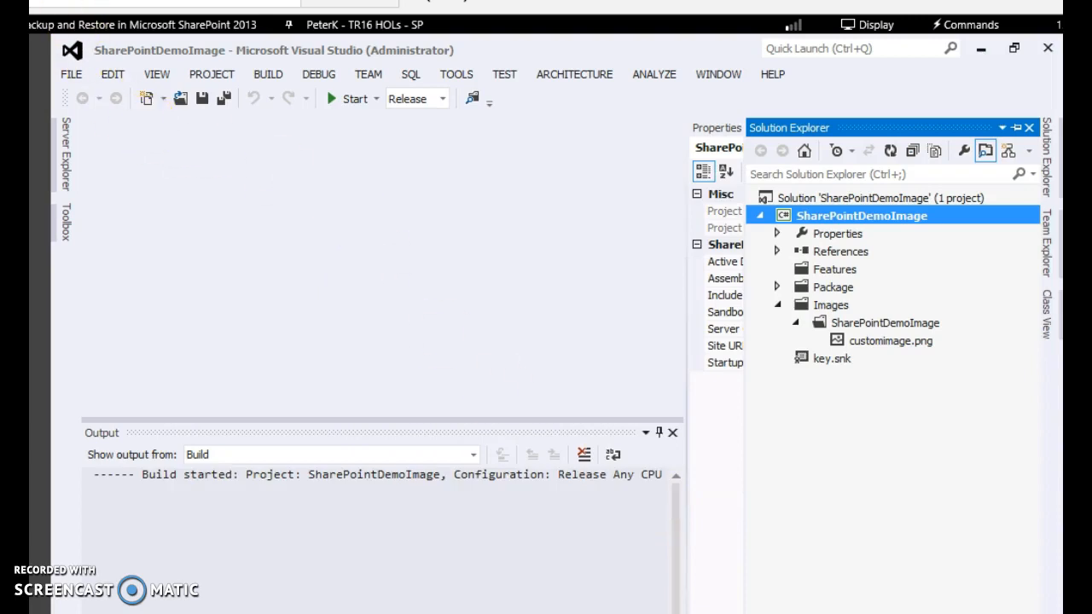
# Browse the project's bin\Release folder in Explorer to find SharePointDemoImage.wsp
pyautogui.rightClick(862, 215)
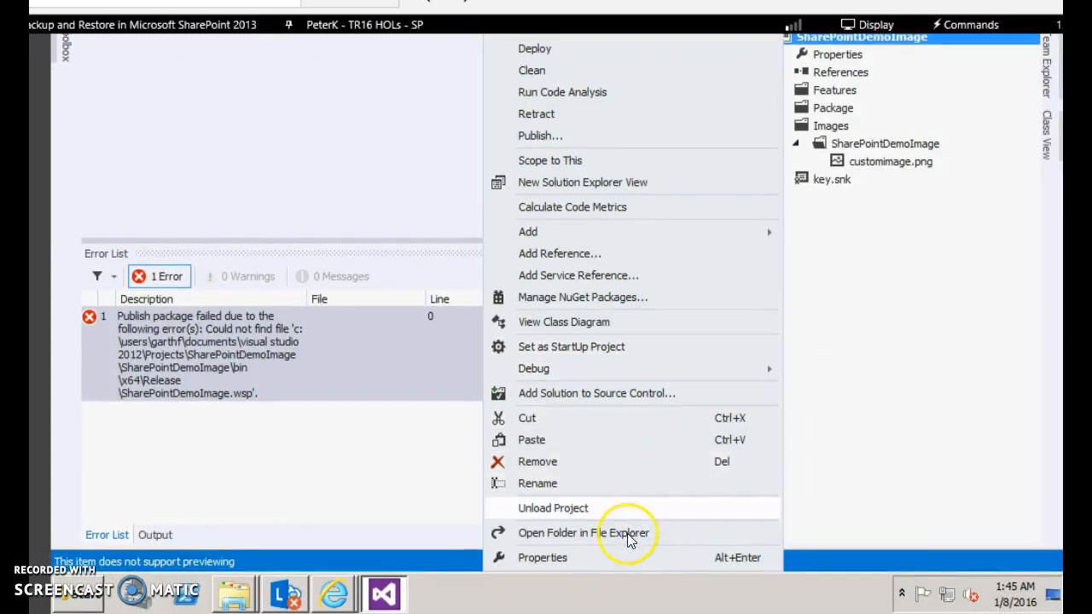
pyautogui.click(583, 532)
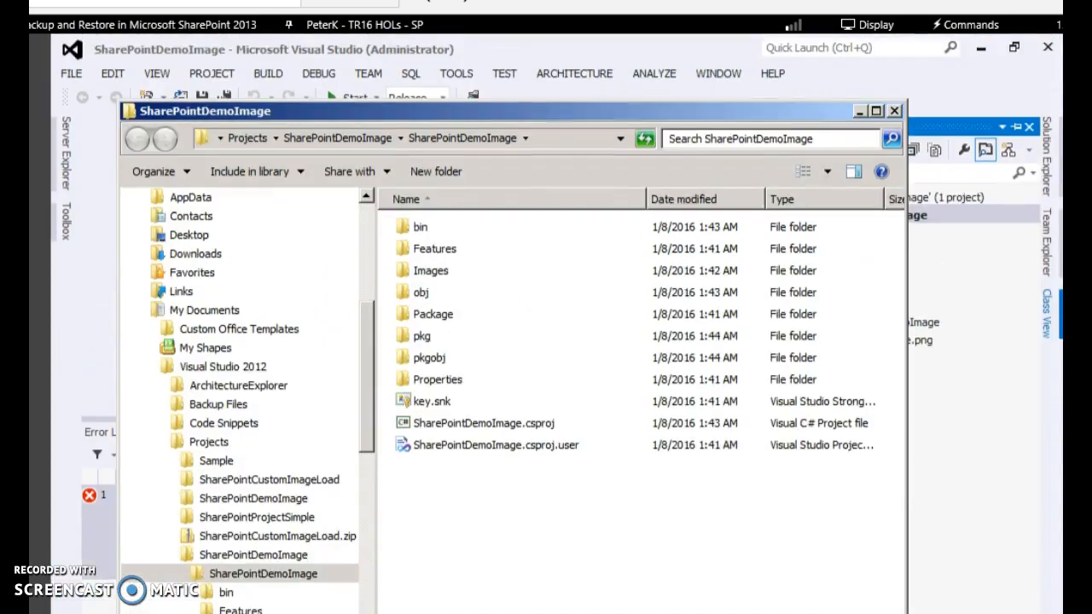
pyautogui.doubleClick(420, 225)
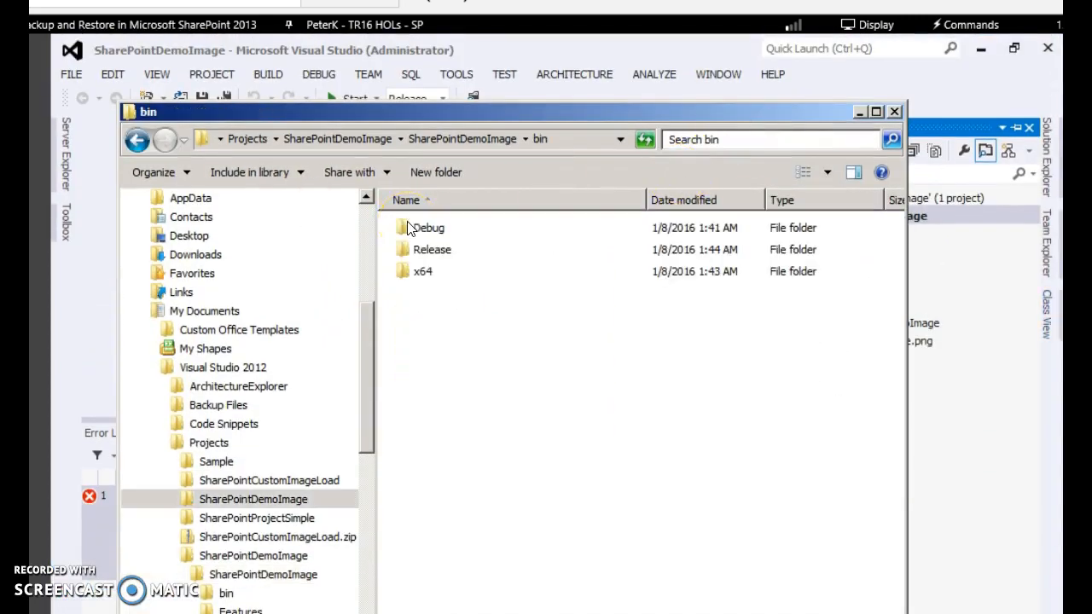
pyautogui.doubleClick(432, 249)
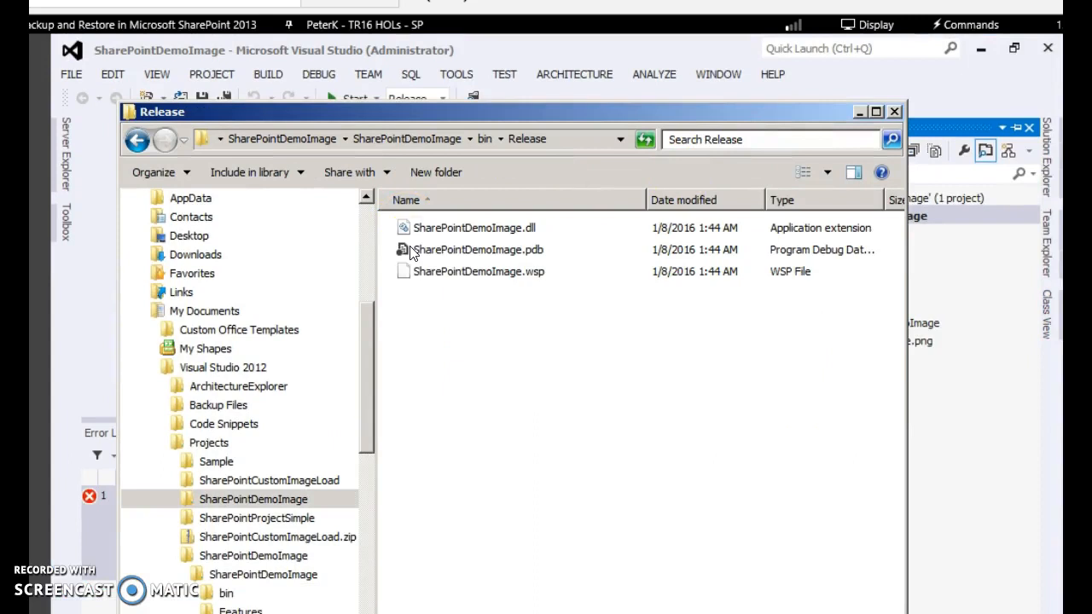
pyautogui.click(478, 272)
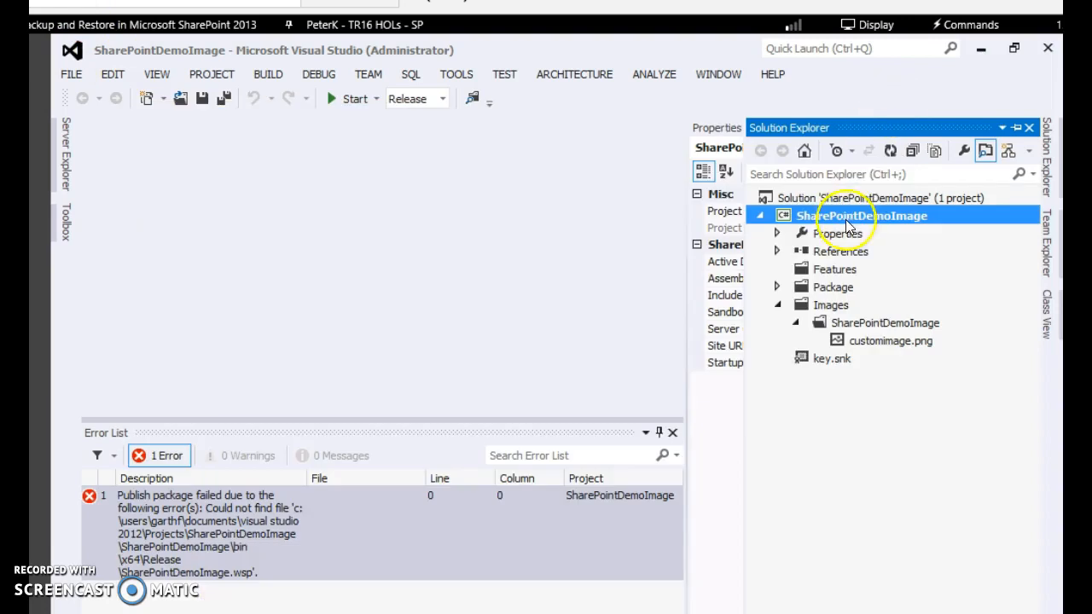
# Deploy the SharePointDemoImage project to the farm from Solution Explorer
pyautogui.rightClick(868, 215)
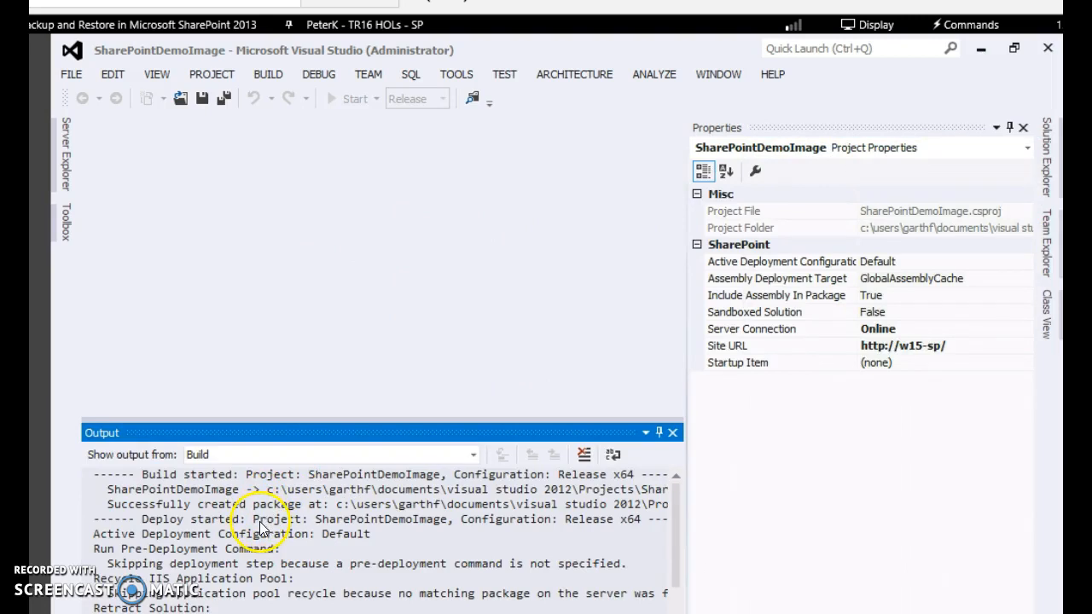
pyautogui.moveTo(290, 570)
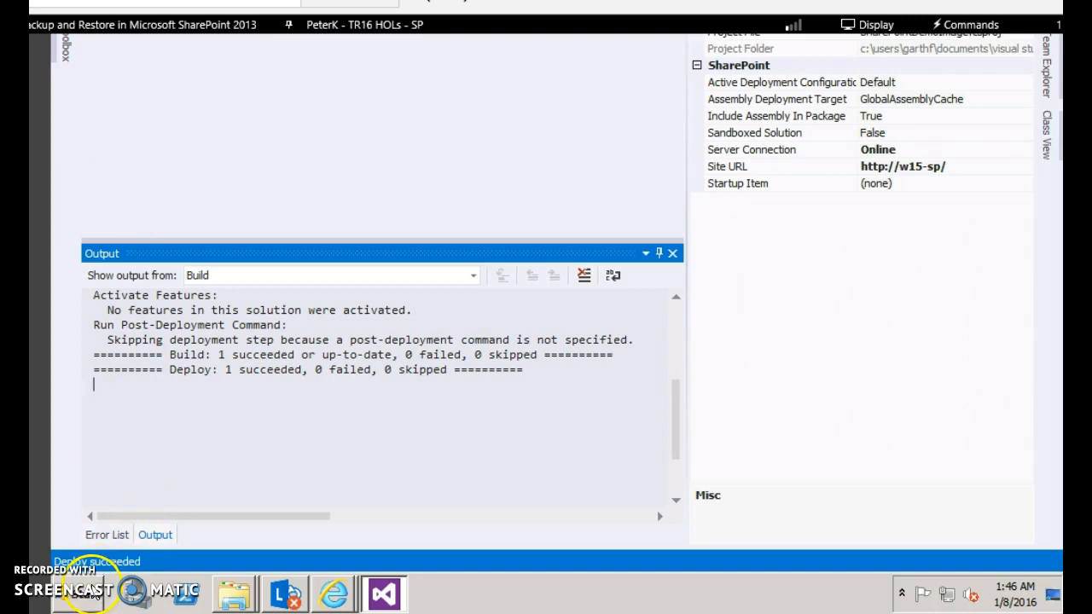
# Launch SharePoint 2013 Central Administration from the Start menu
pyautogui.click(77, 594)
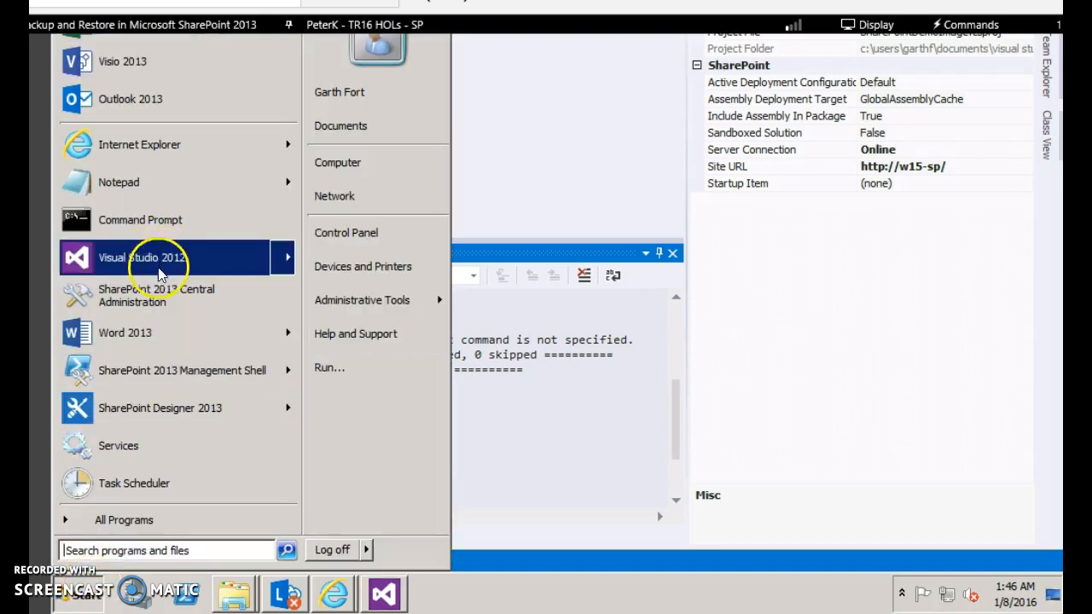
pyautogui.rightClick(157, 295)
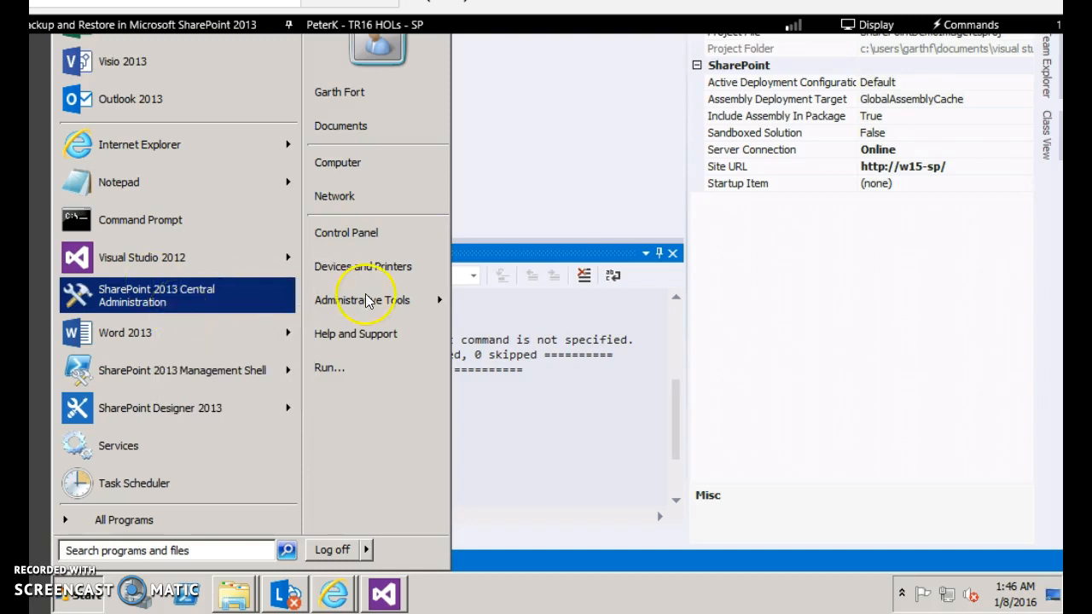
pyautogui.moveTo(341, 127)
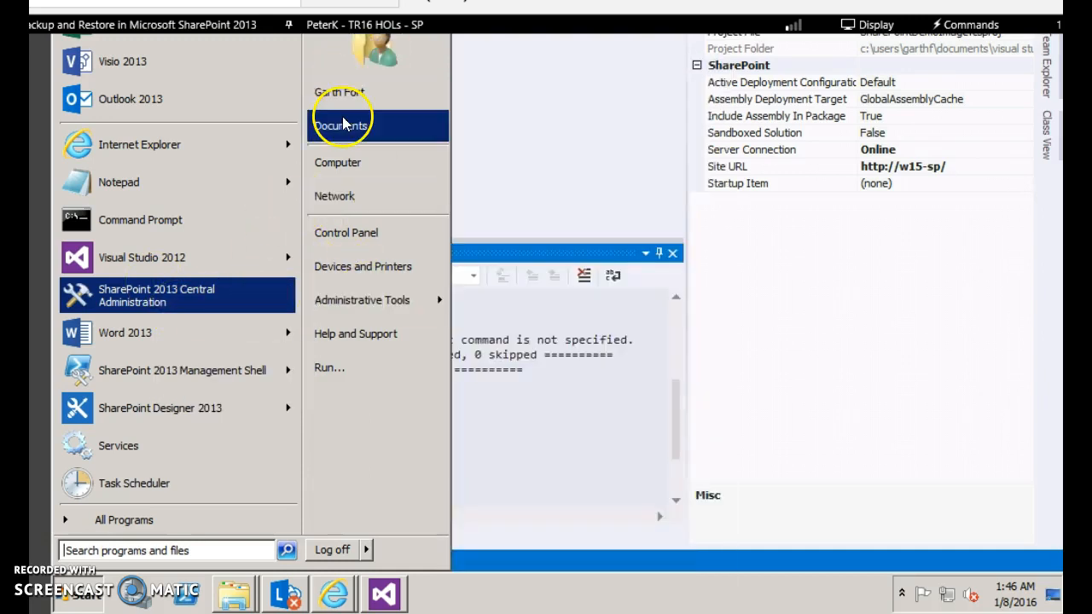
pyautogui.click(340, 127)
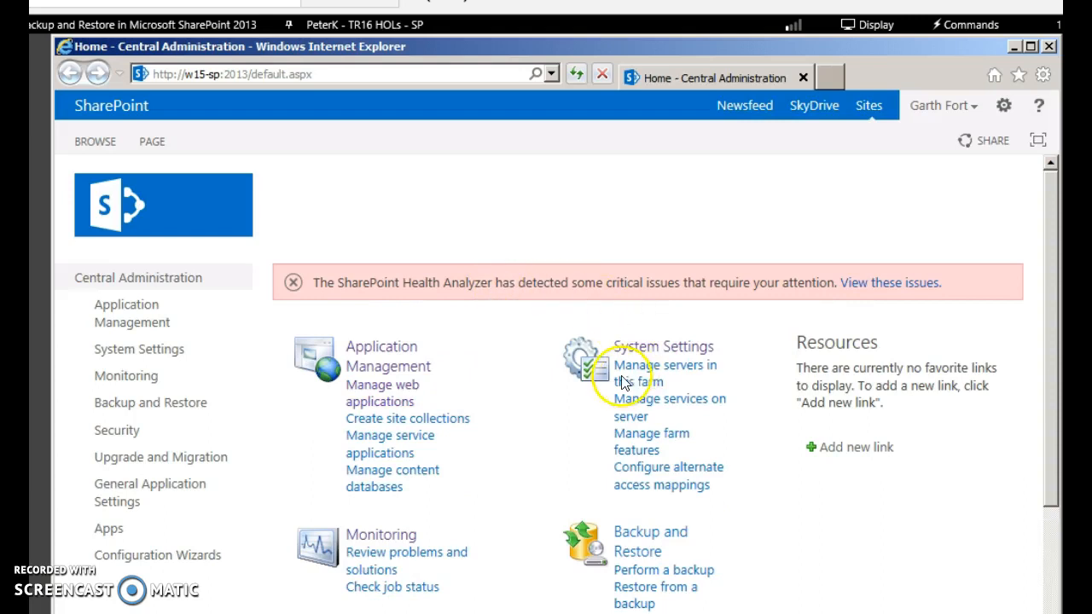
pyautogui.moveTo(635, 350)
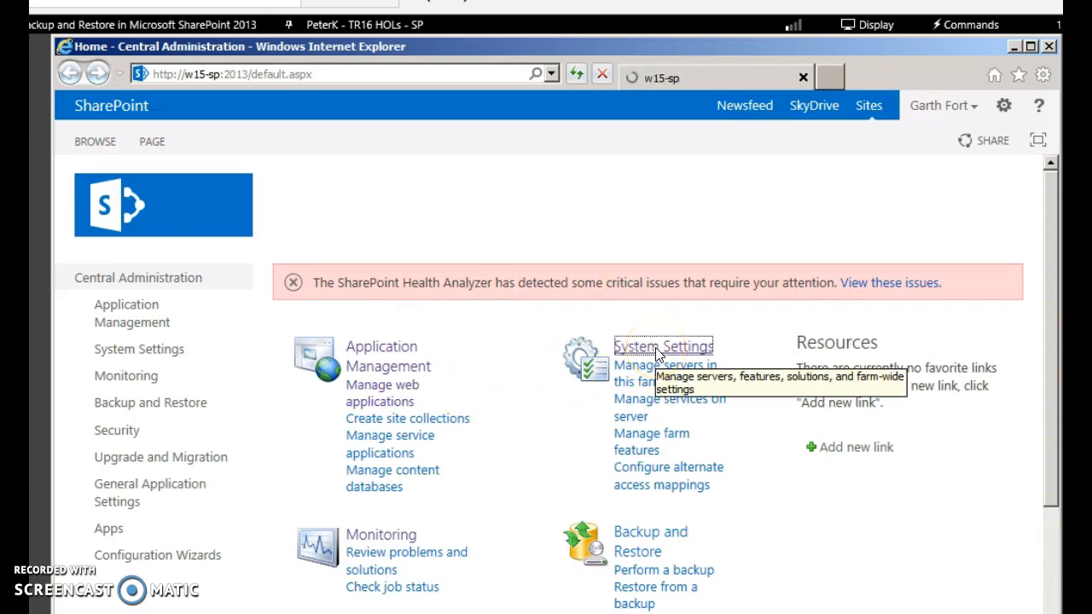
pyautogui.moveTo(521, 430)
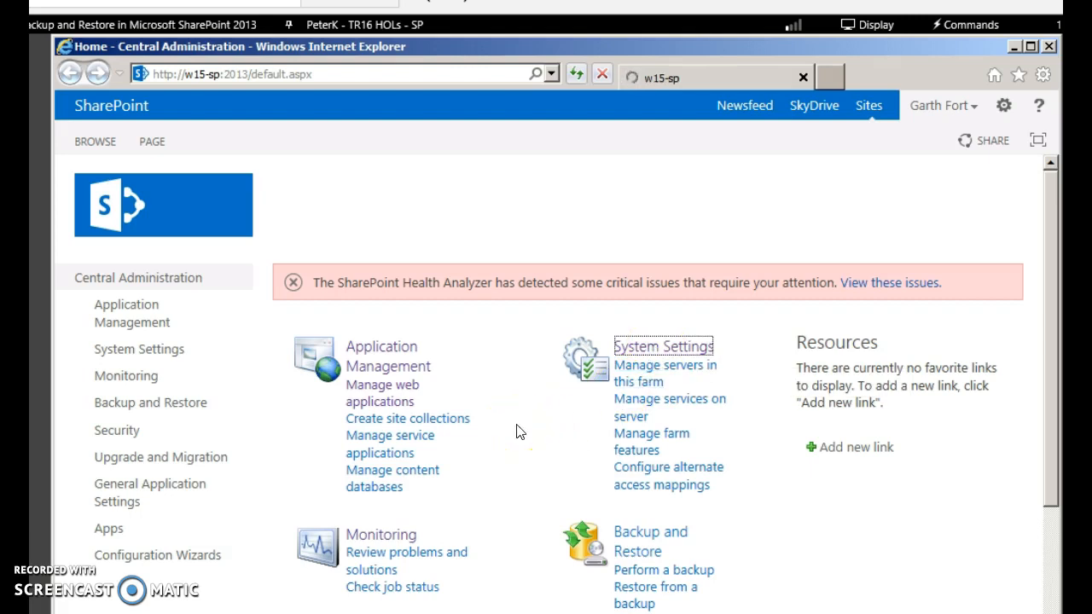
pyautogui.moveTo(560, 425)
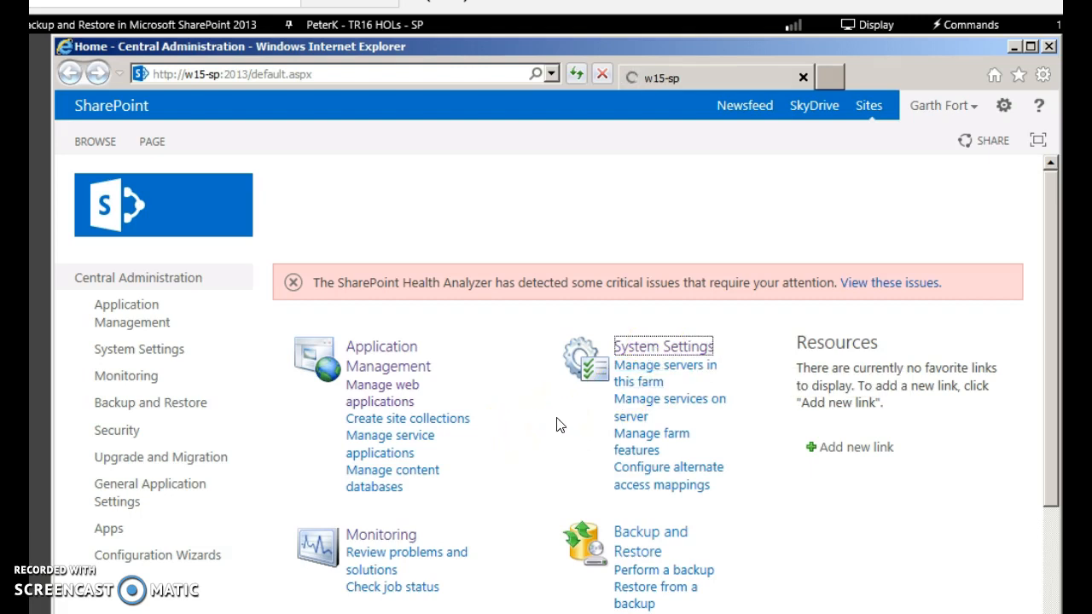
# Go to System Settings and view Manage farm solutions
pyautogui.click(663, 346)
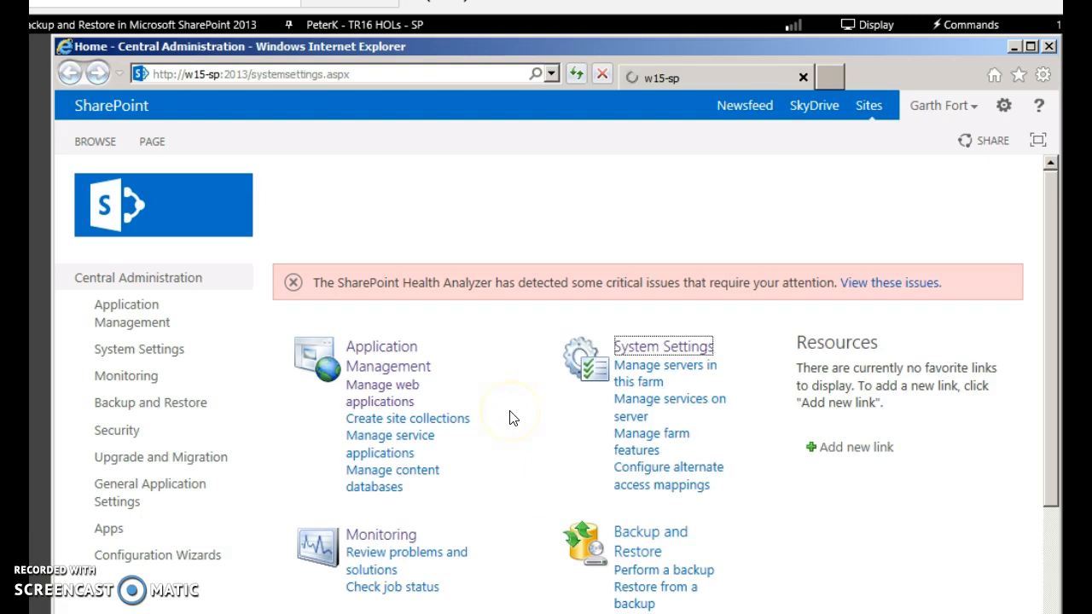
pyautogui.click(662, 345)
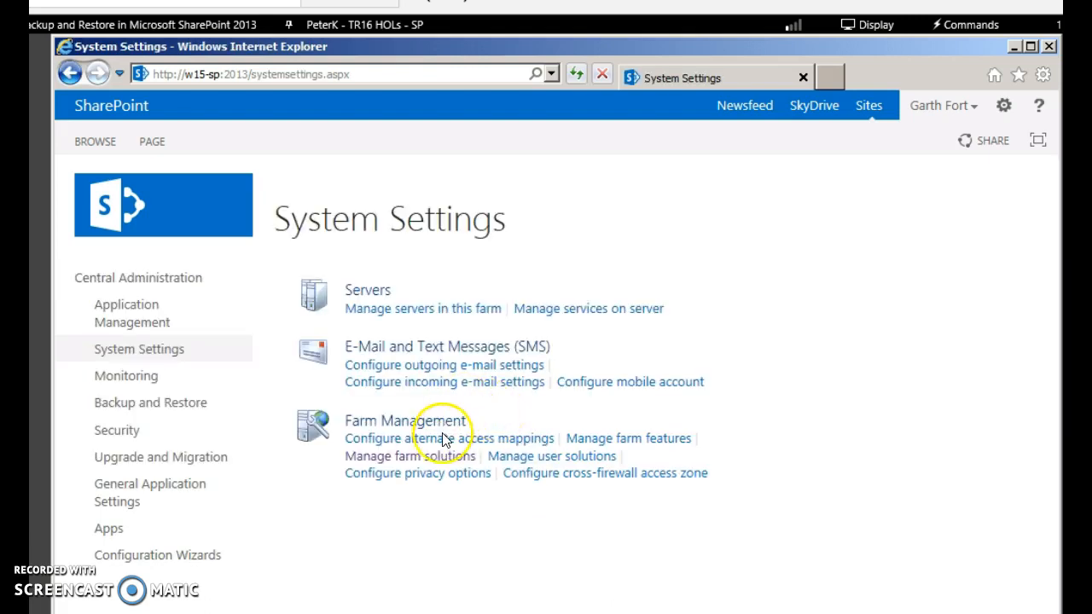
pyautogui.moveTo(410, 457)
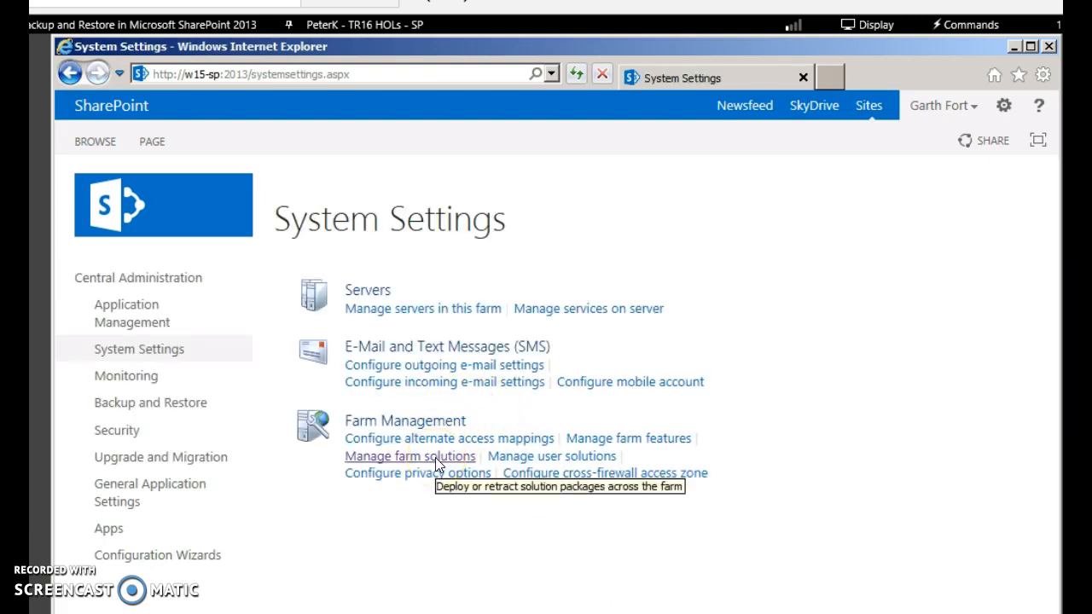
pyautogui.click(409, 455)
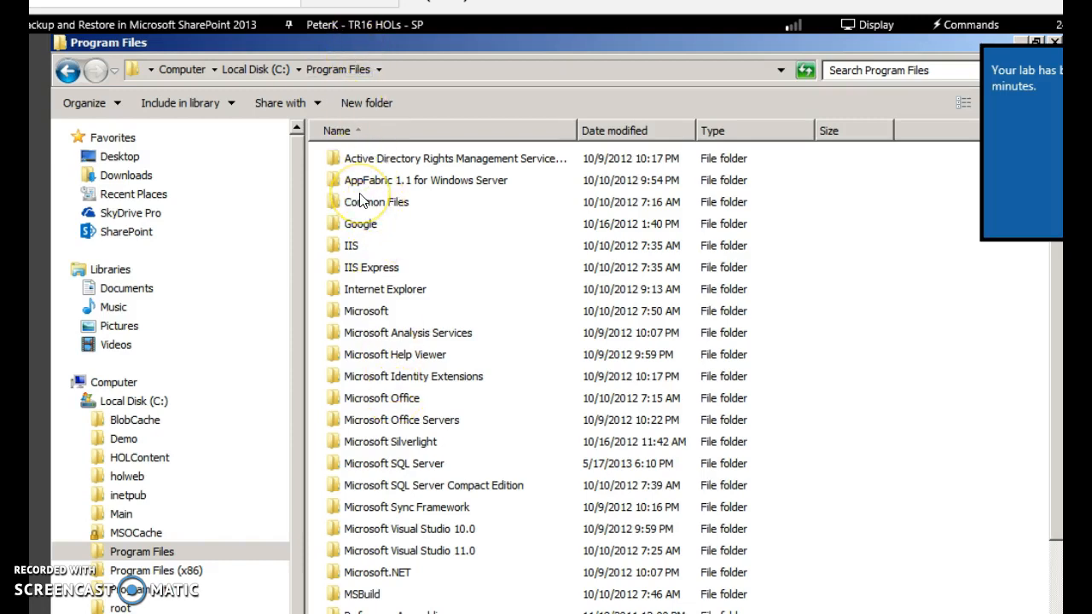
# Drill into Common Files\Microsoft Shared\Web Server Extensions\15\TEMPLATE\IMAGES\SharePointDemoImage to find customimage.png
pyautogui.doubleClick(375, 201)
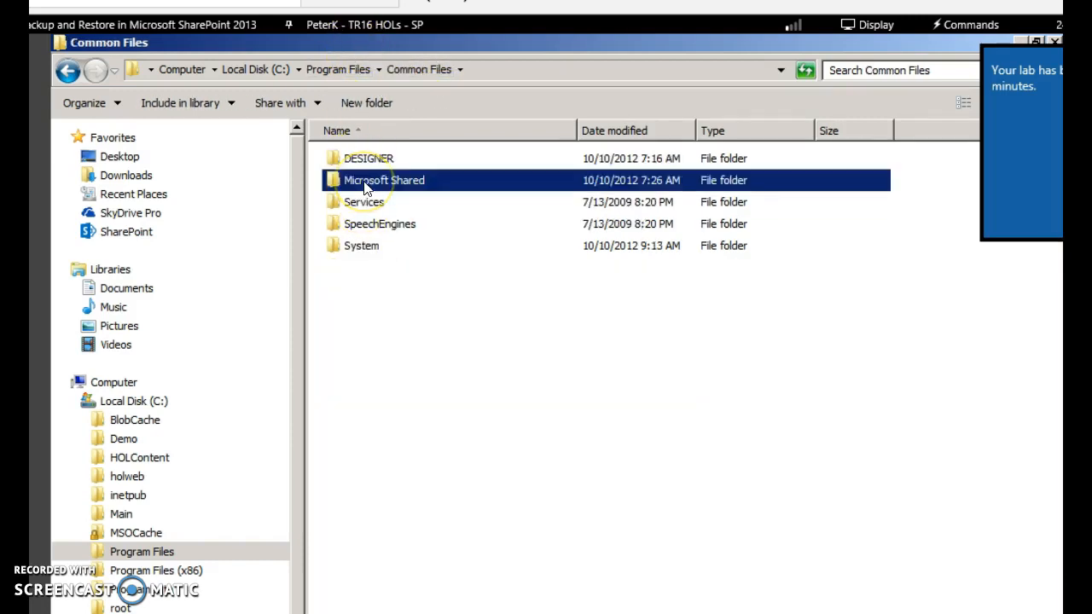
pyautogui.doubleClick(384, 181)
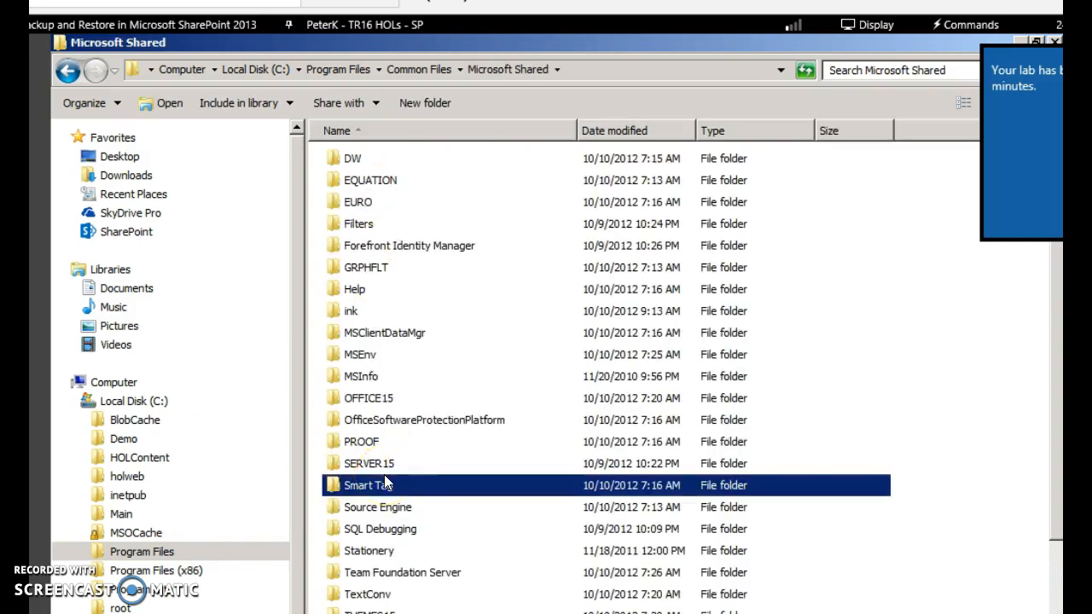
pyautogui.scroll(-3)
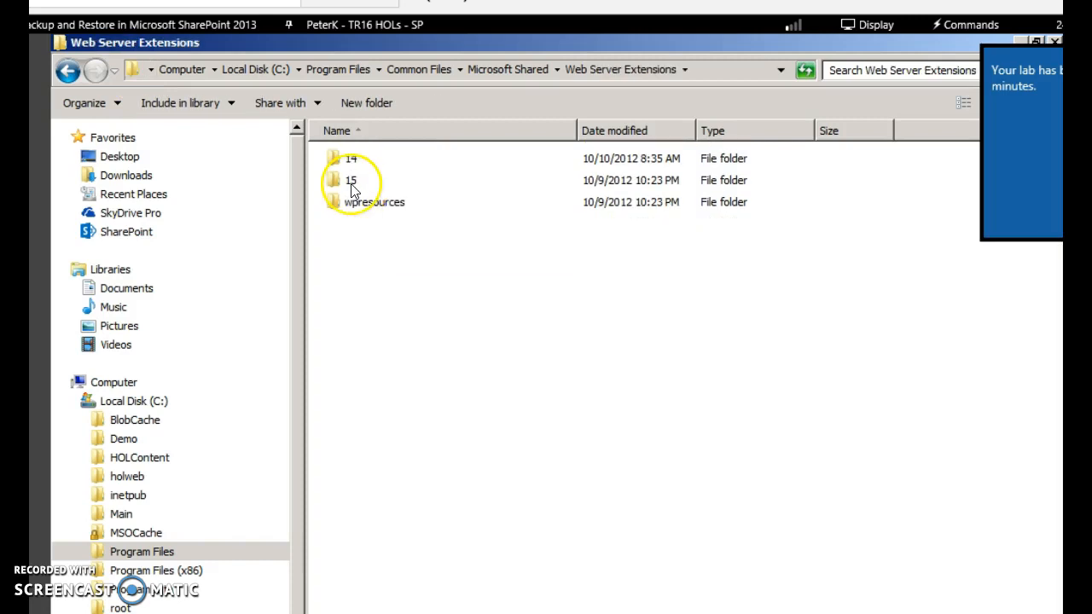
pyautogui.doubleClick(350, 181)
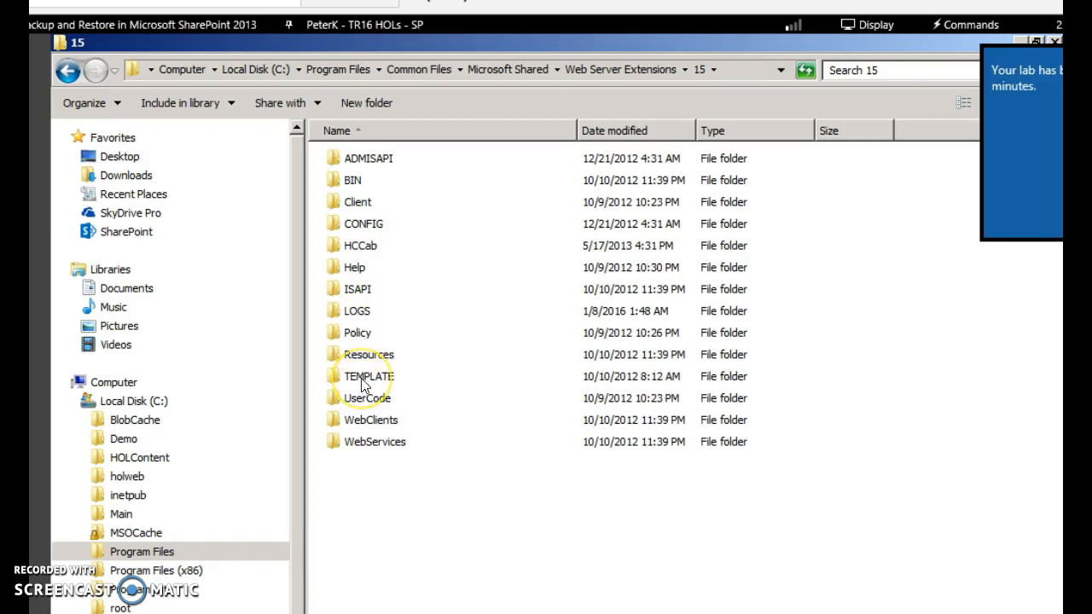
pyautogui.doubleClick(368, 377)
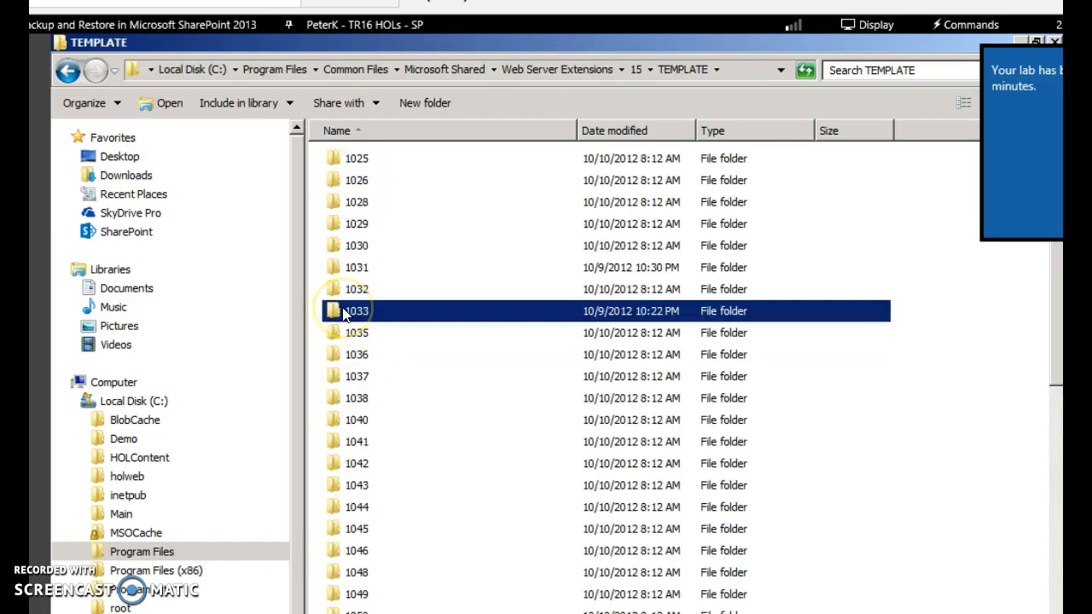
pyautogui.scroll(-3)
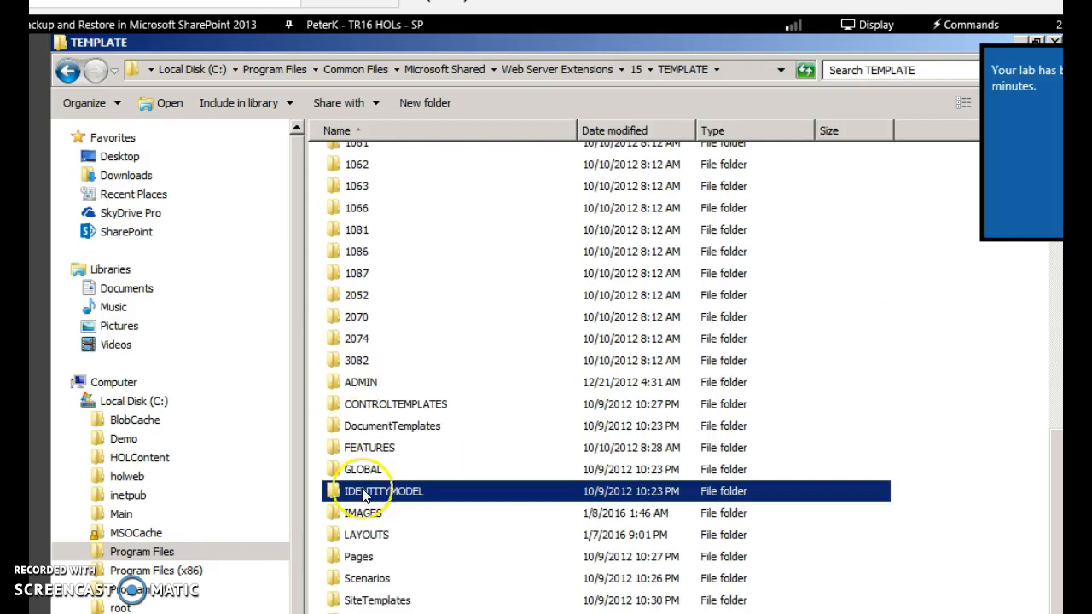
pyautogui.doubleClick(362, 512)
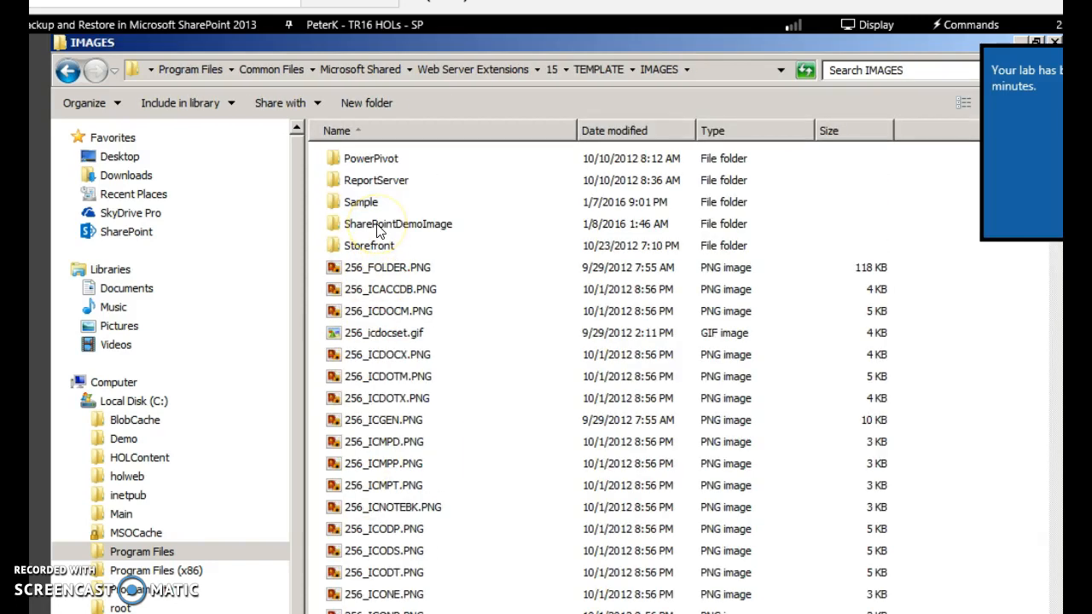
pyautogui.doubleClick(397, 224)
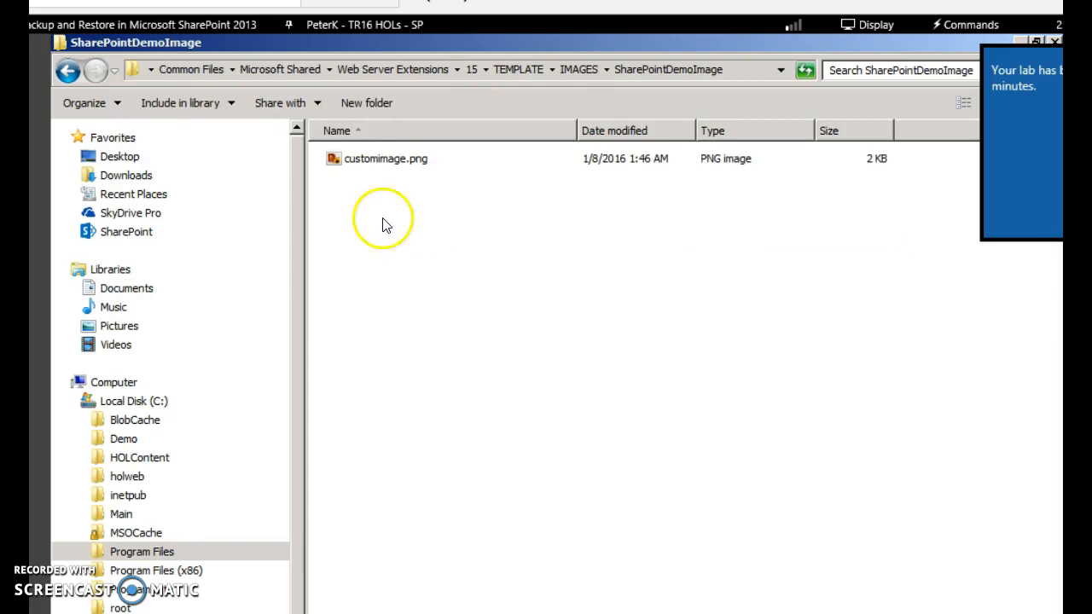
pyautogui.click(386, 159)
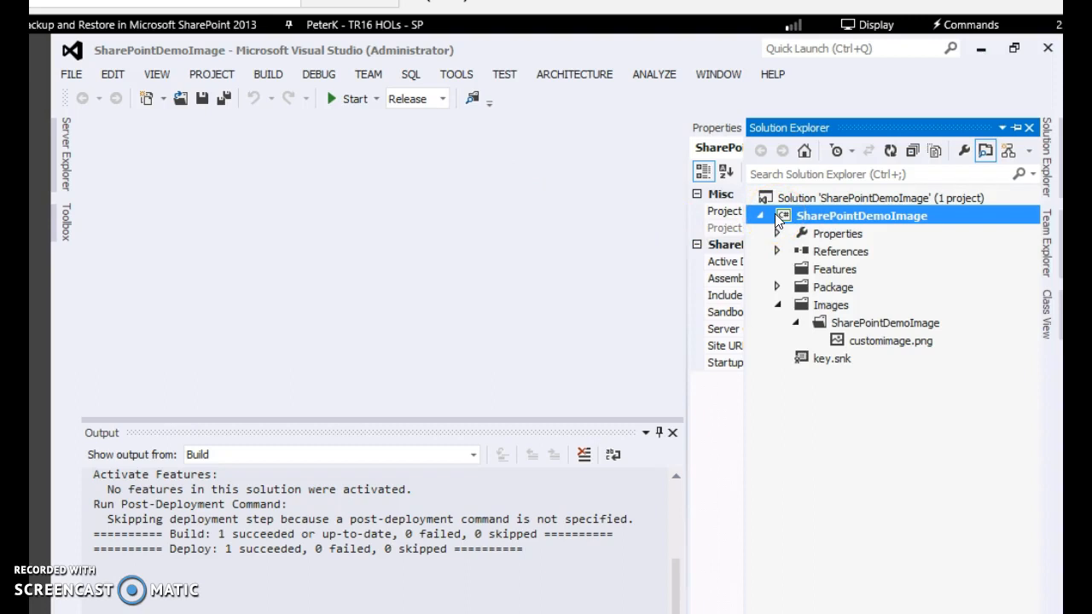
# Retract the deployed SharePointDemoImage solution from the farm, recycling the IIS application pool
pyautogui.rightClick(860, 215)
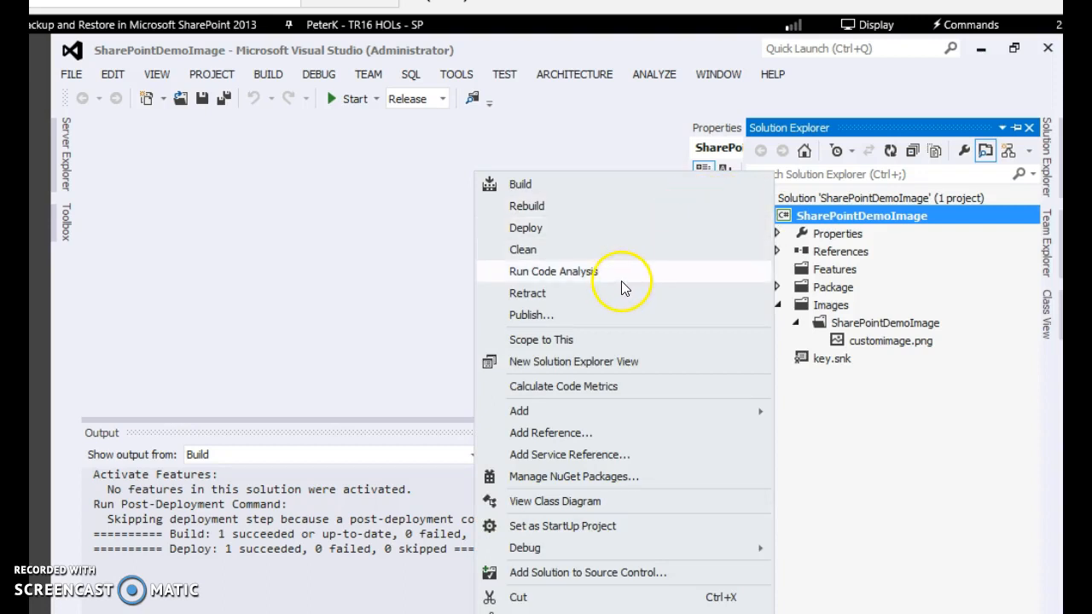
pyautogui.moveTo(618, 294)
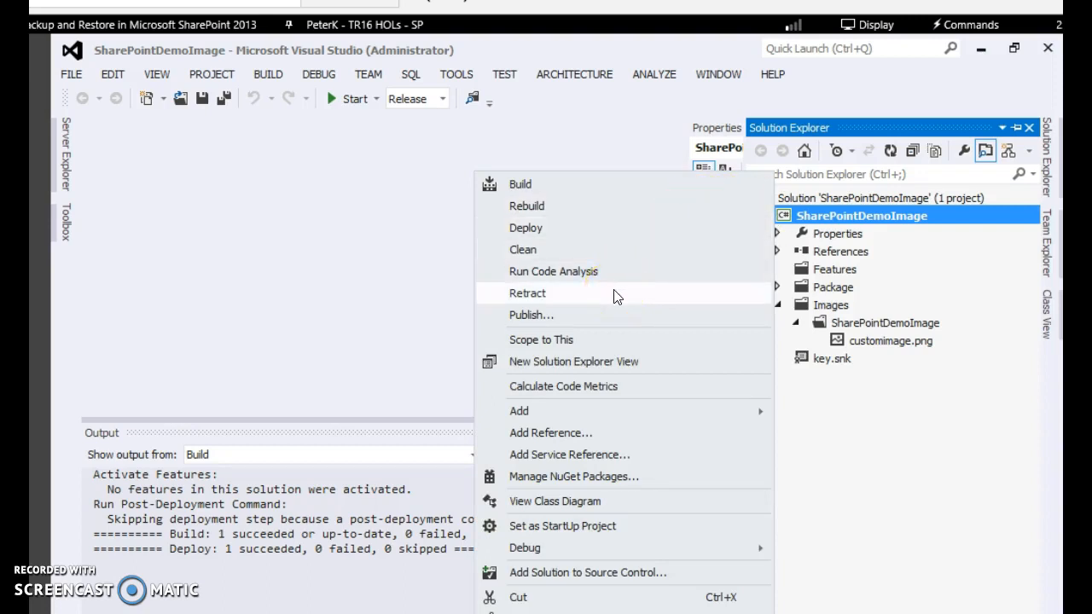
pyautogui.click(527, 294)
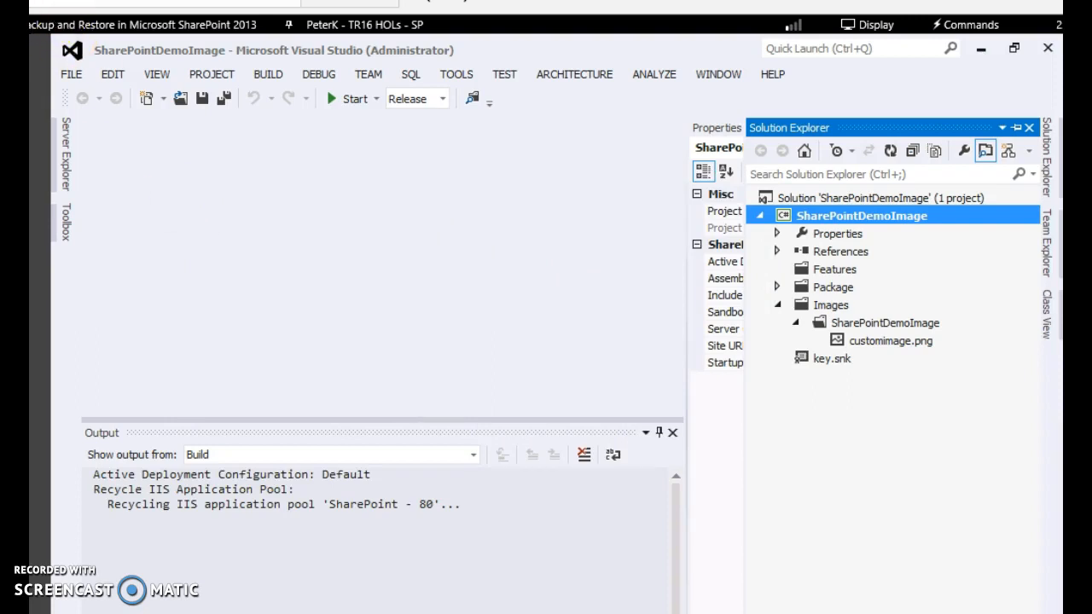